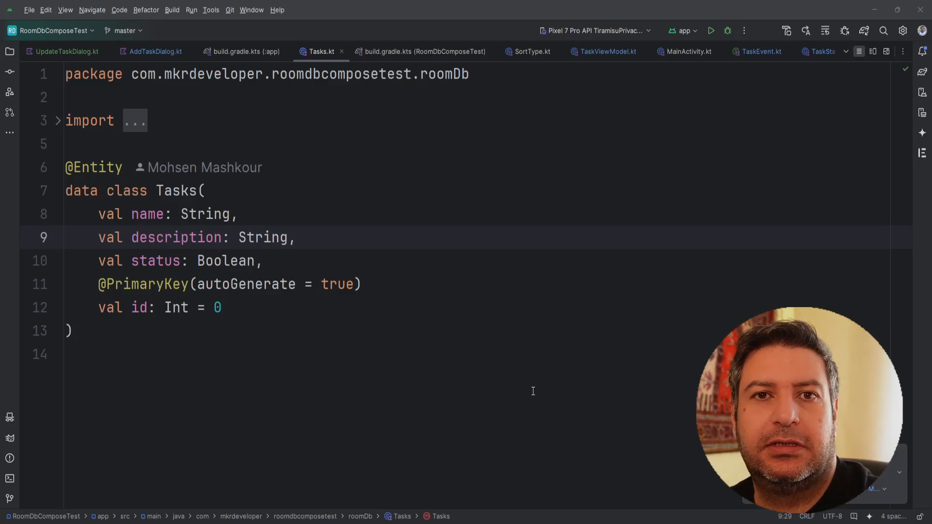
mouse_move(410, 353)
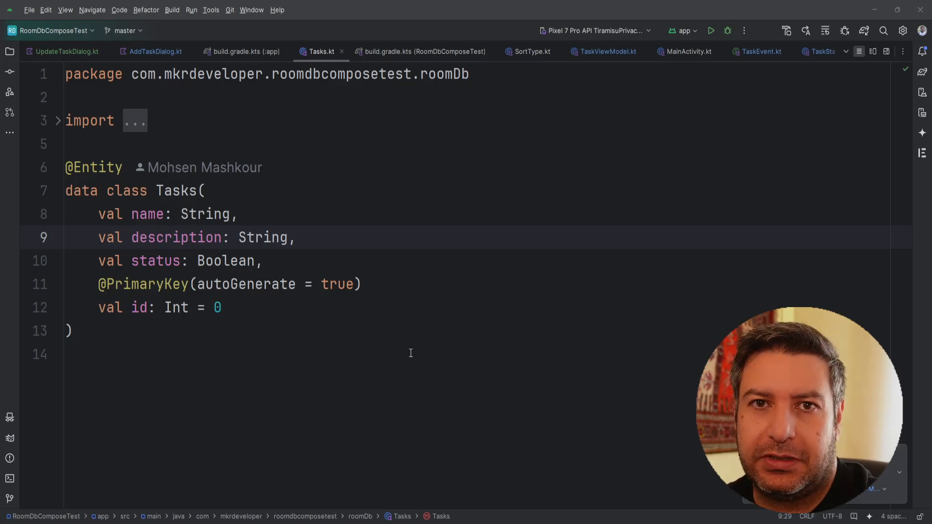
mouse_move(388, 347)
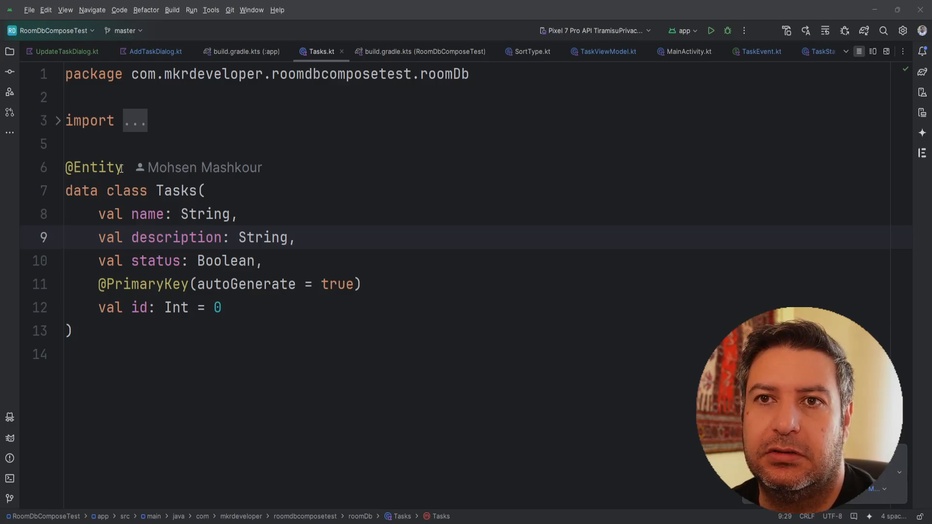
- Bring up the app module's build.gradle.kts showing the Room dependencies declared with kapt
double_click(93, 167)
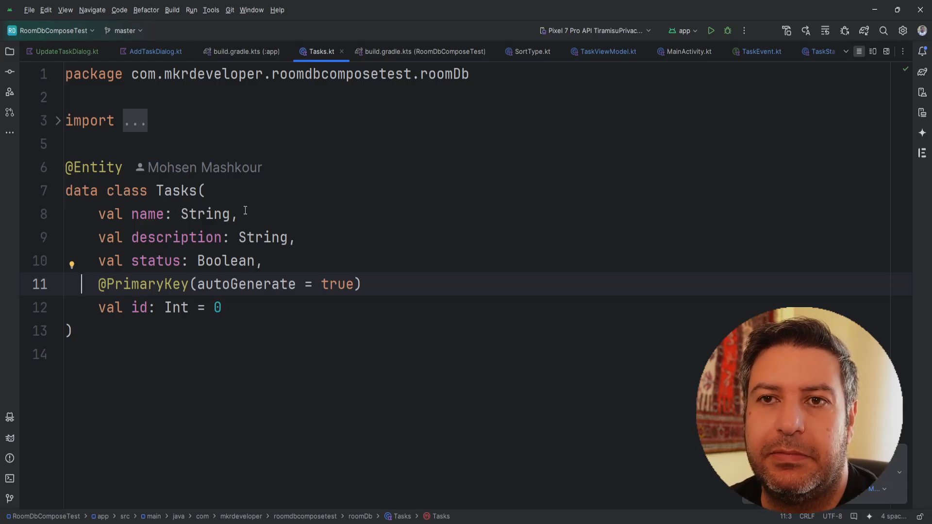
mouse_move(391, 181)
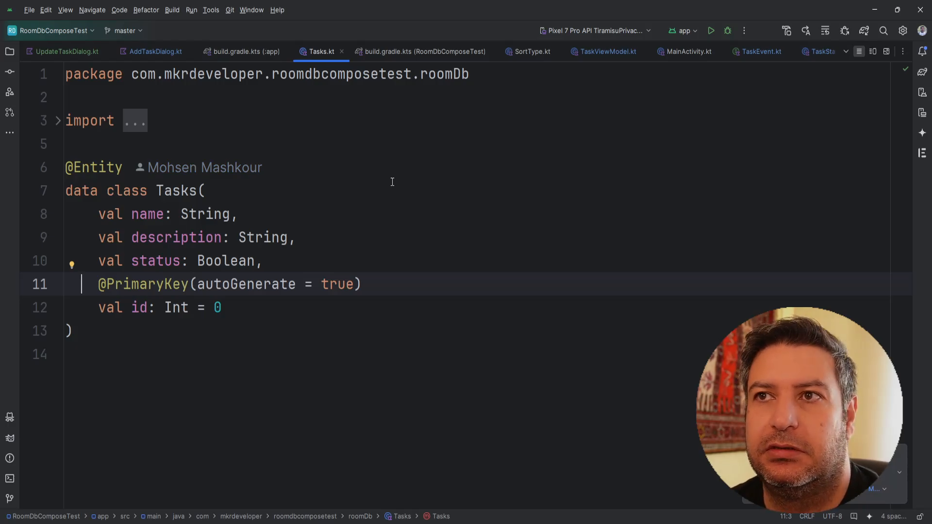
click(244, 51)
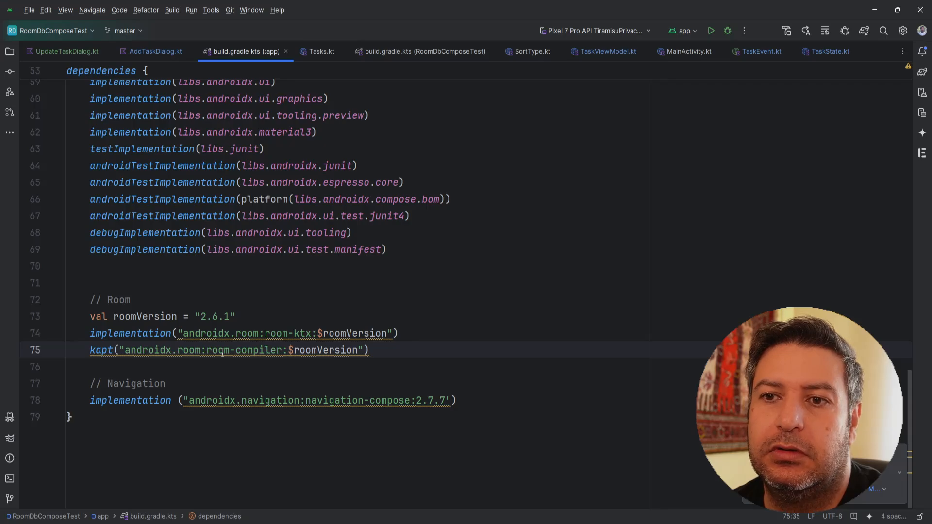
mouse_move(224, 350)
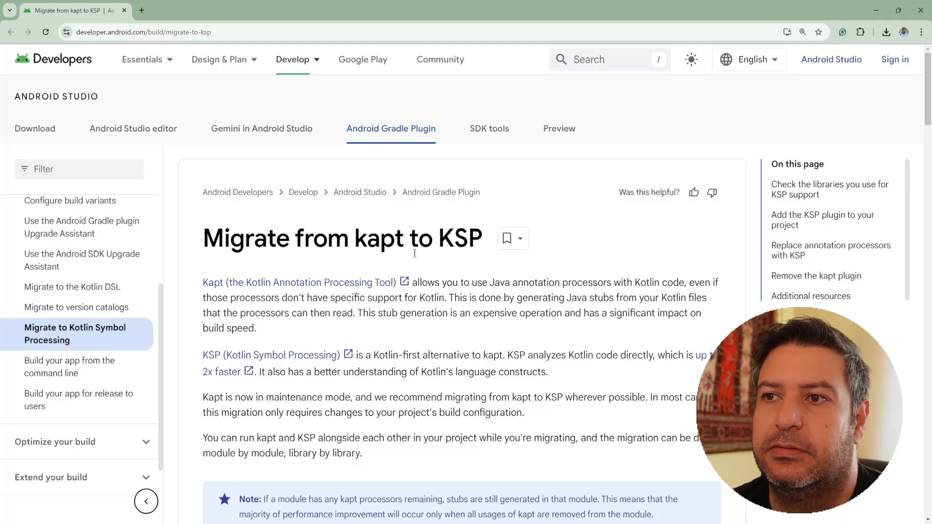
mouse_move(193, 281)
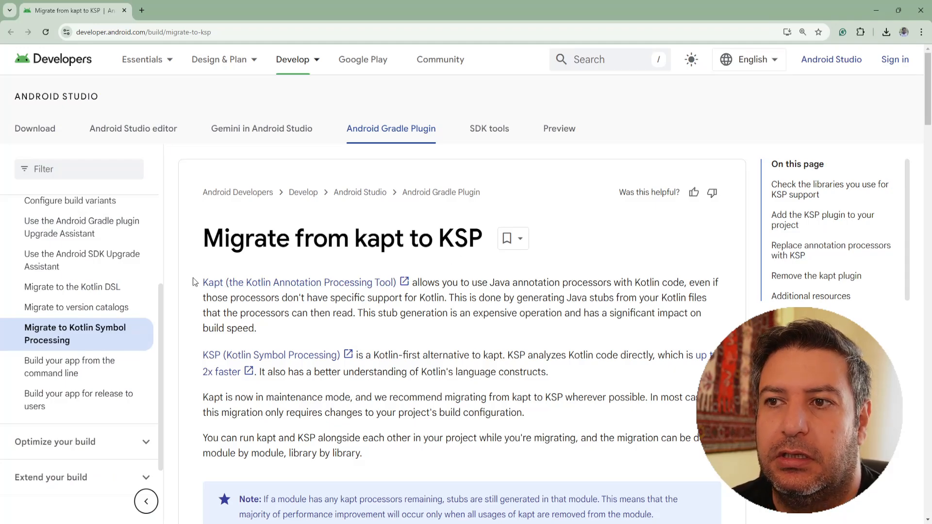
- Read the guide's introduction, highlighting the phrase explaining what kapt allows
scroll(down, 3)
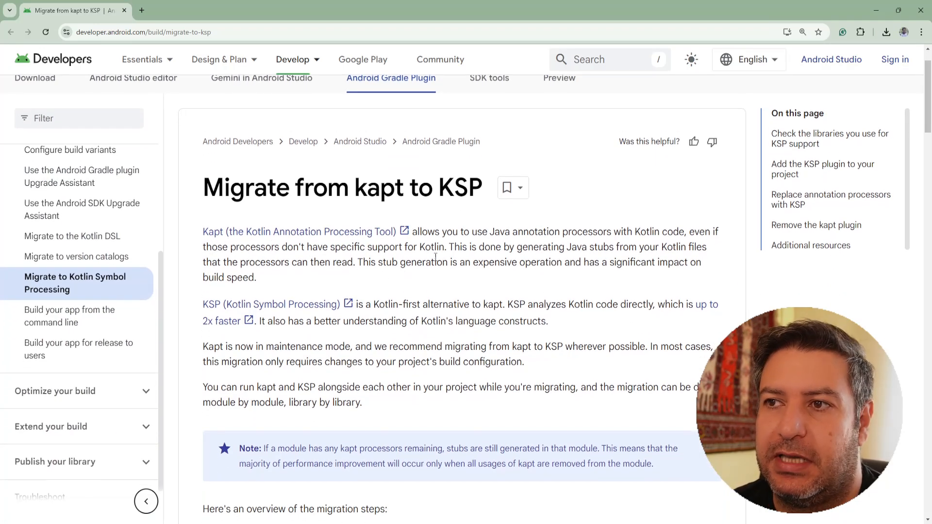
drag(410, 231, 509, 232)
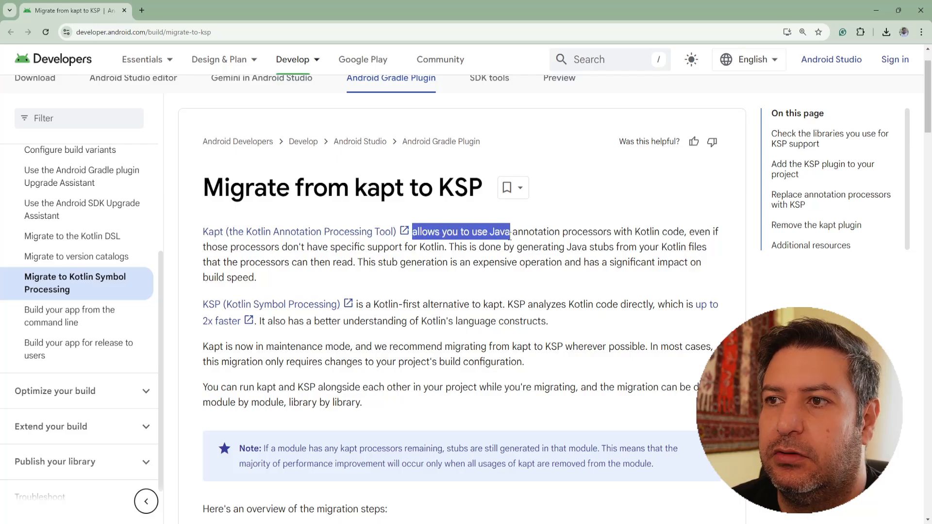
drag(510, 231, 629, 232)
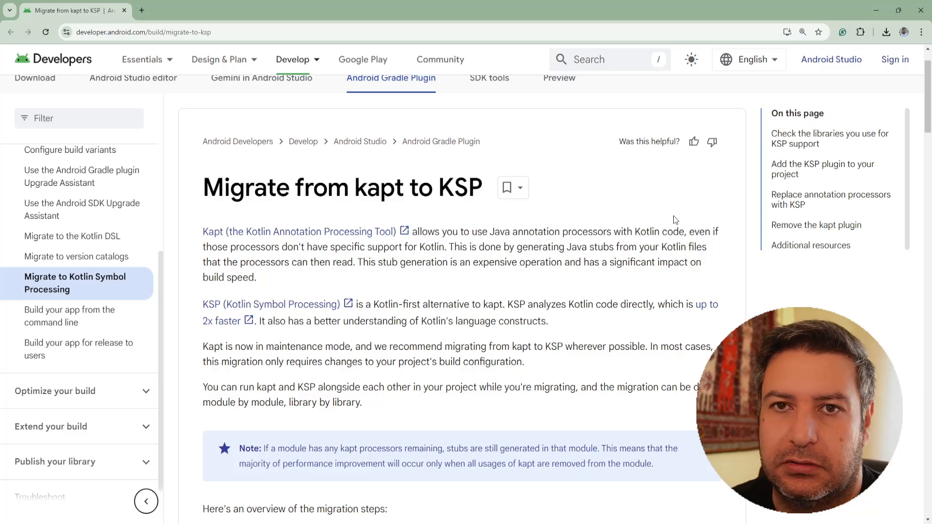
mouse_move(237, 240)
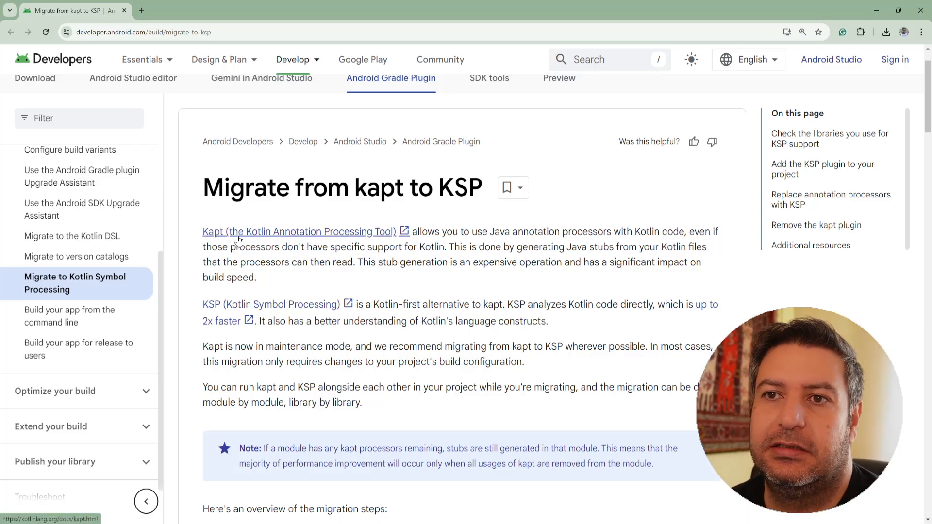
mouse_move(479, 219)
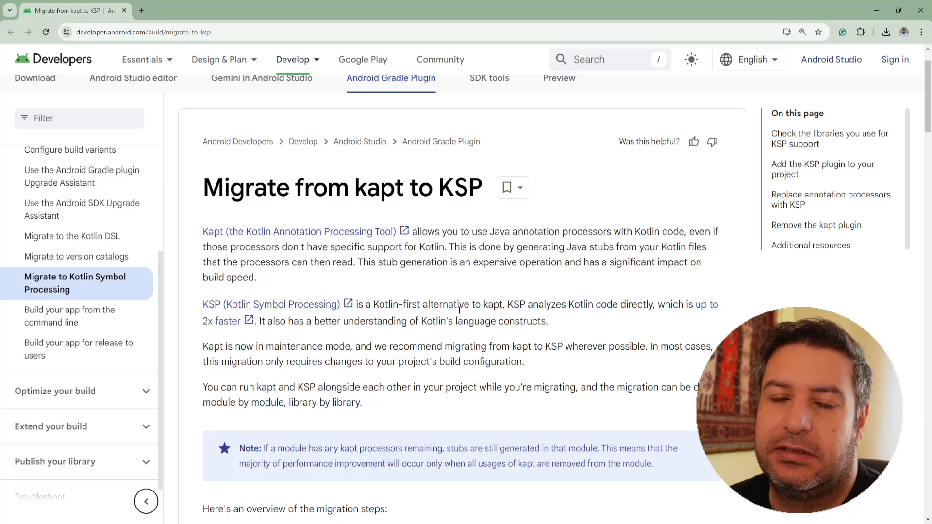
mouse_move(510, 304)
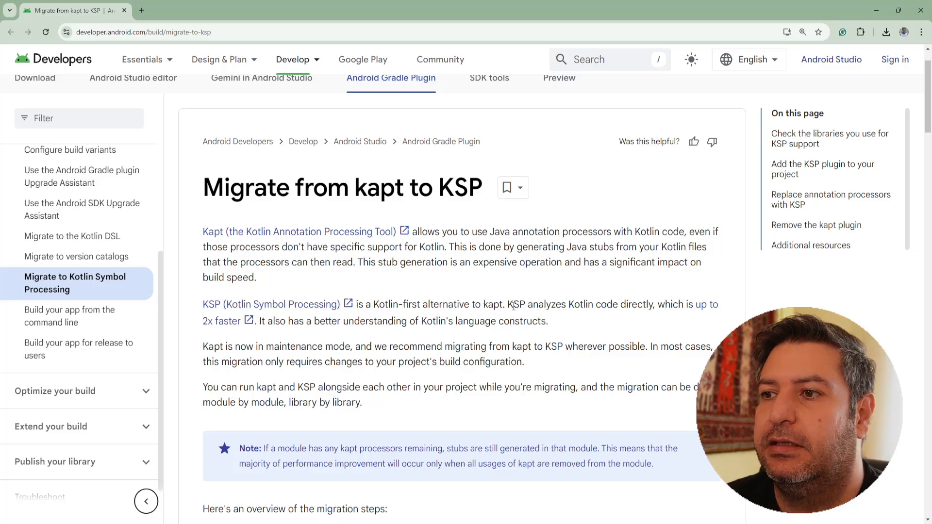
mouse_move(582, 316)
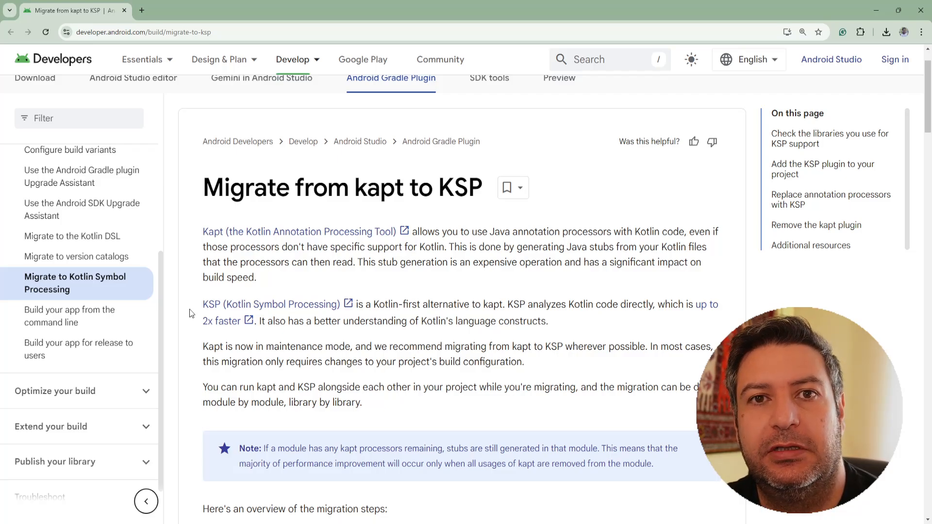
mouse_move(293, 214)
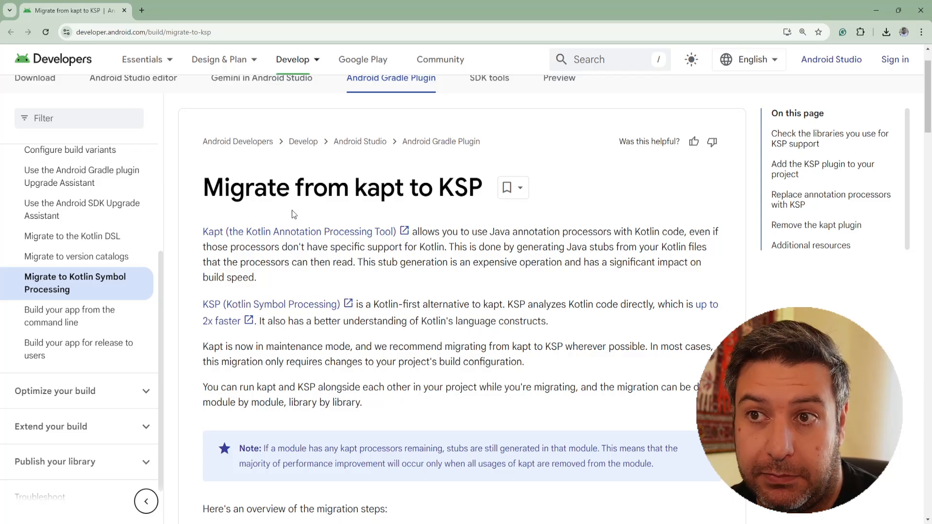
mouse_move(357, 279)
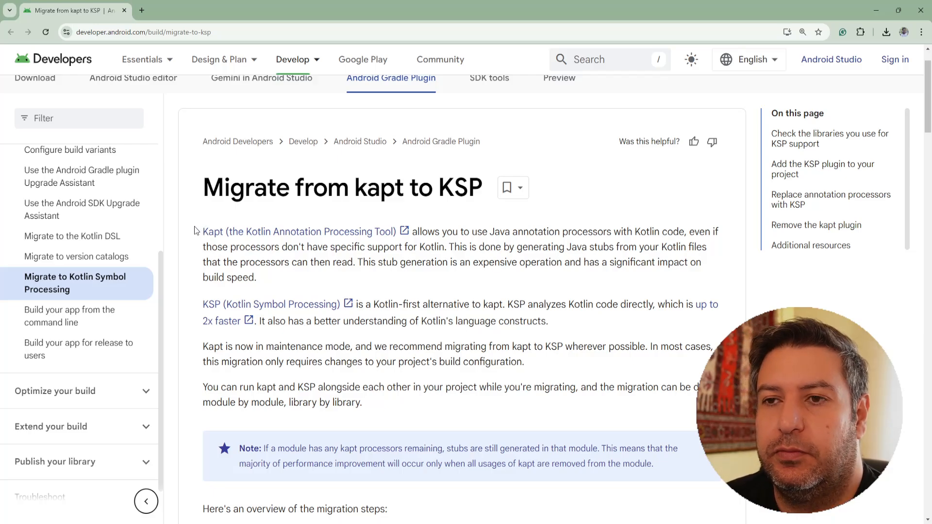
mouse_move(452, 290)
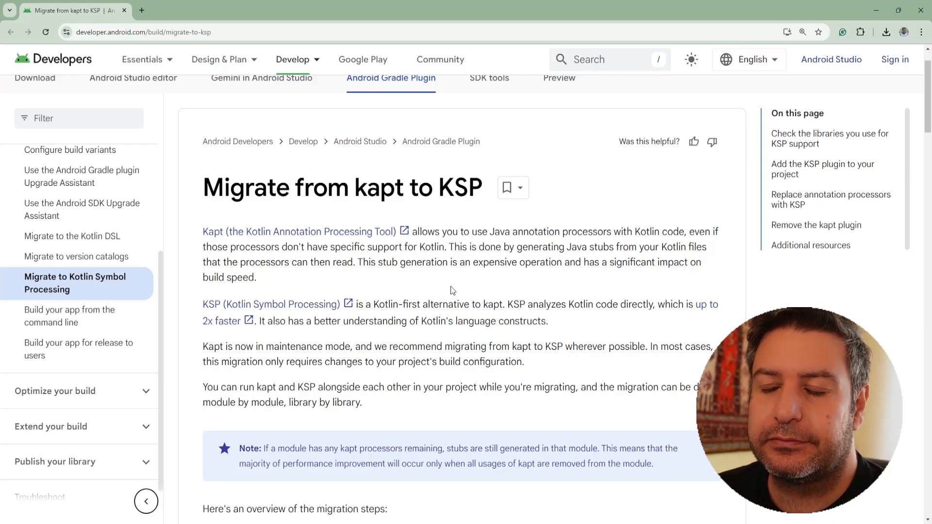
- Scroll the migration guide to the 'Add the KSP plugin to your project' section
scroll(down, 3)
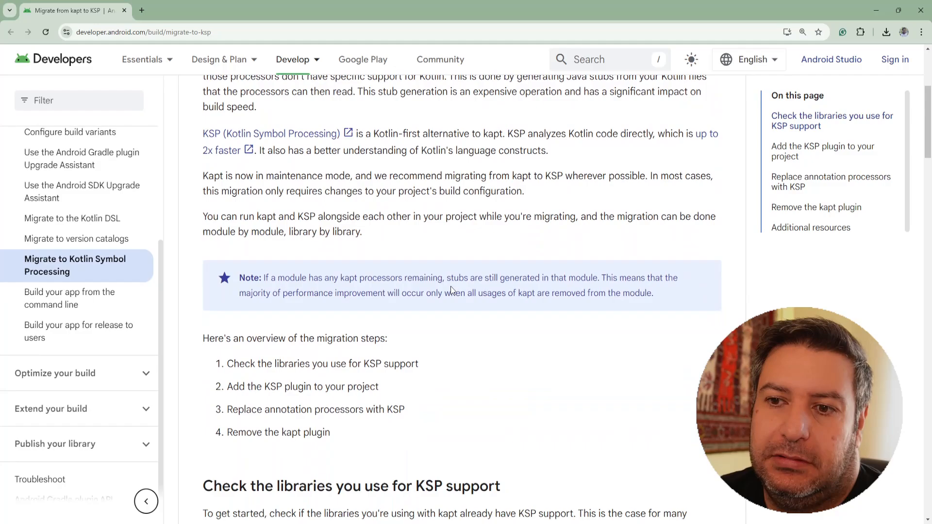
scroll(down, 3)
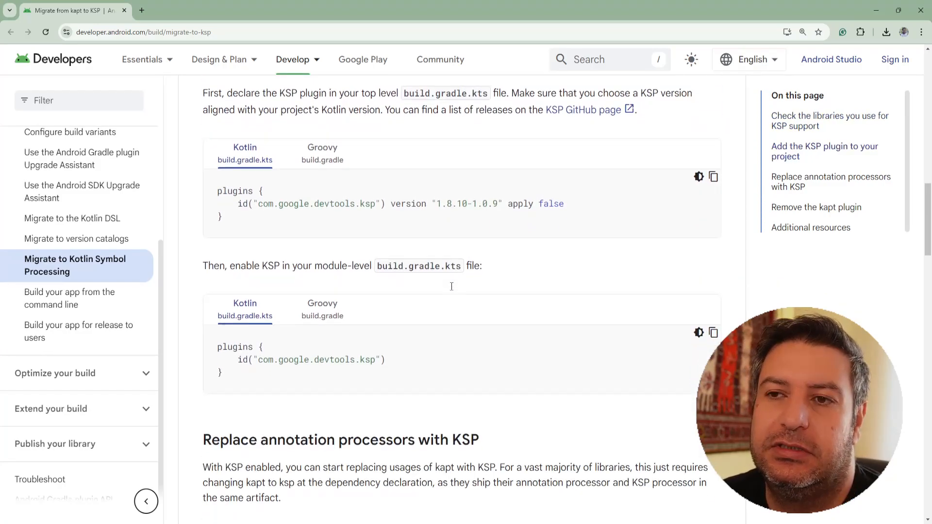
scroll(down, 3)
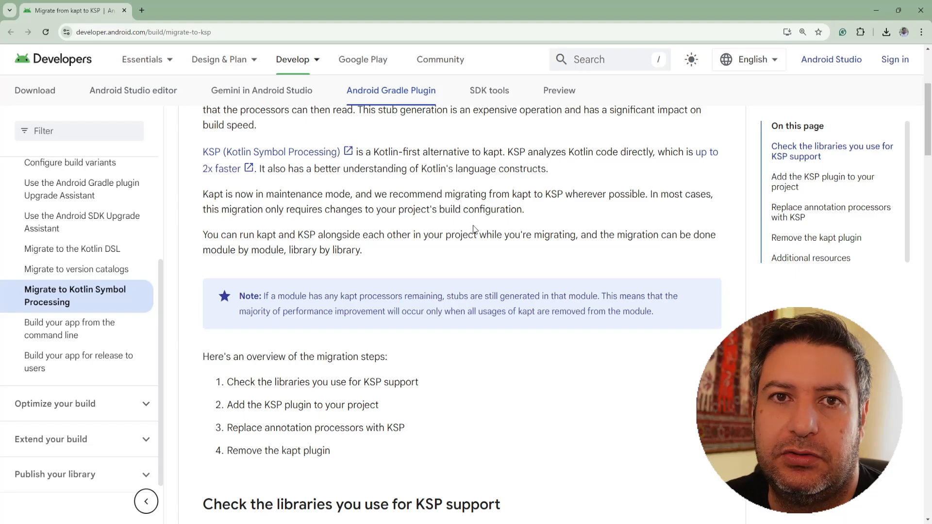
scroll(up, 3)
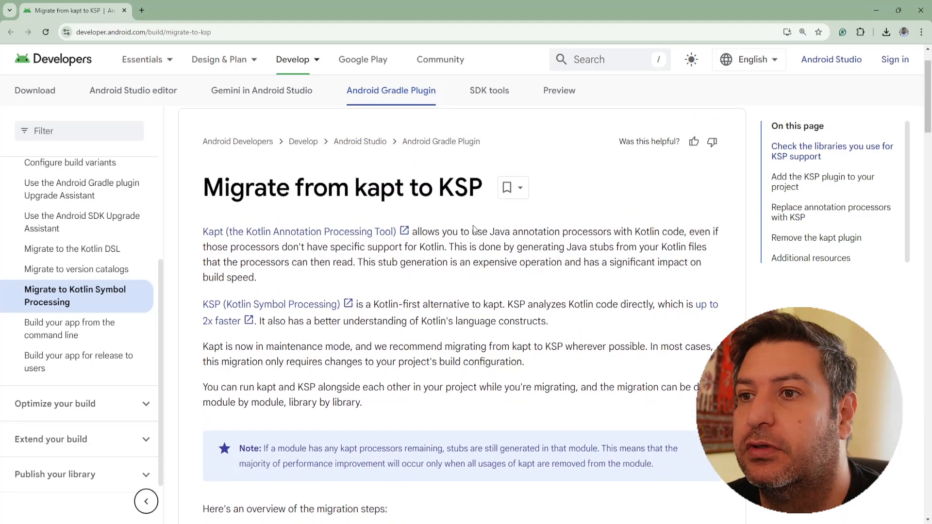
scroll(down, 3)
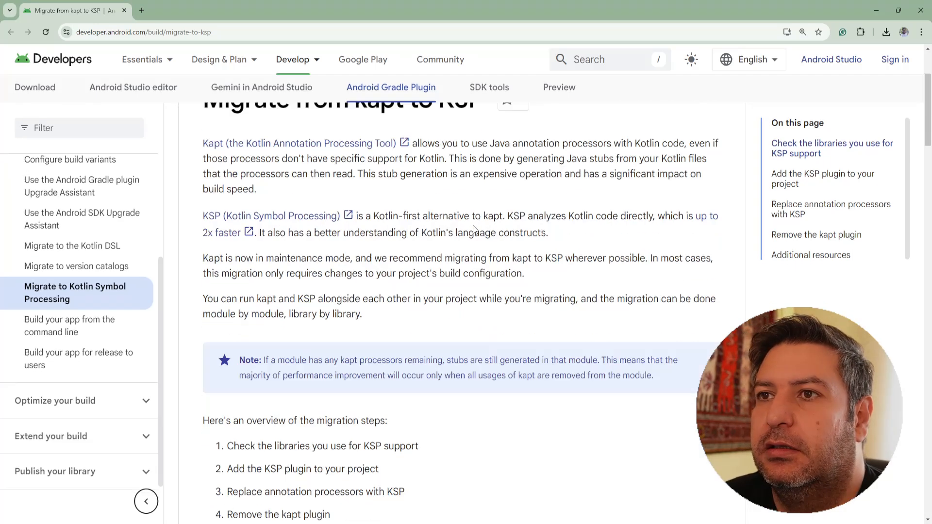
scroll(down, 3)
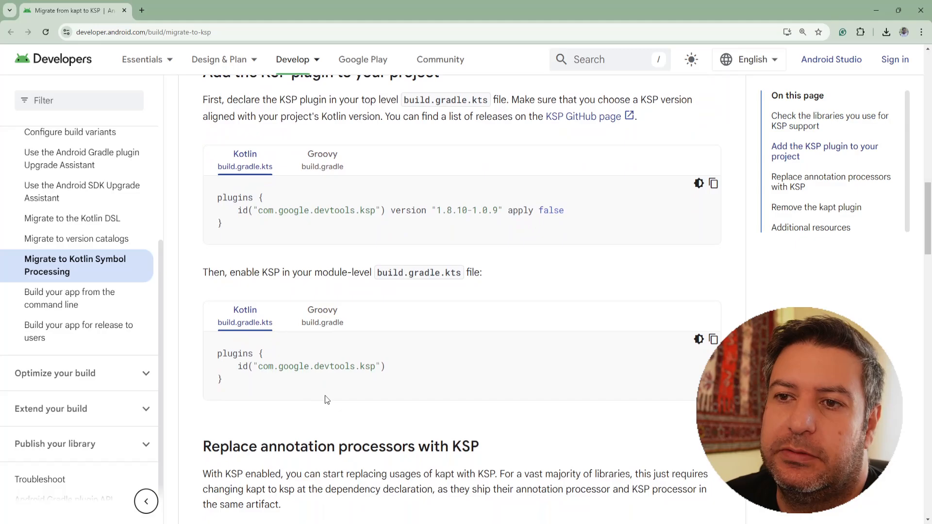
mouse_move(449, 341)
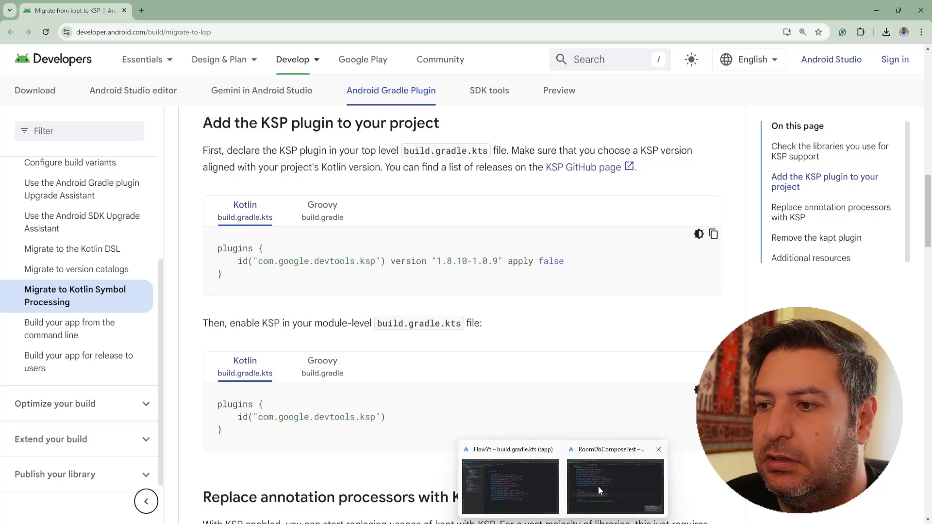
- Copy the top-level KSP plugin declaration and switch to build.gradle.kts (FlowYt)
click(510, 485)
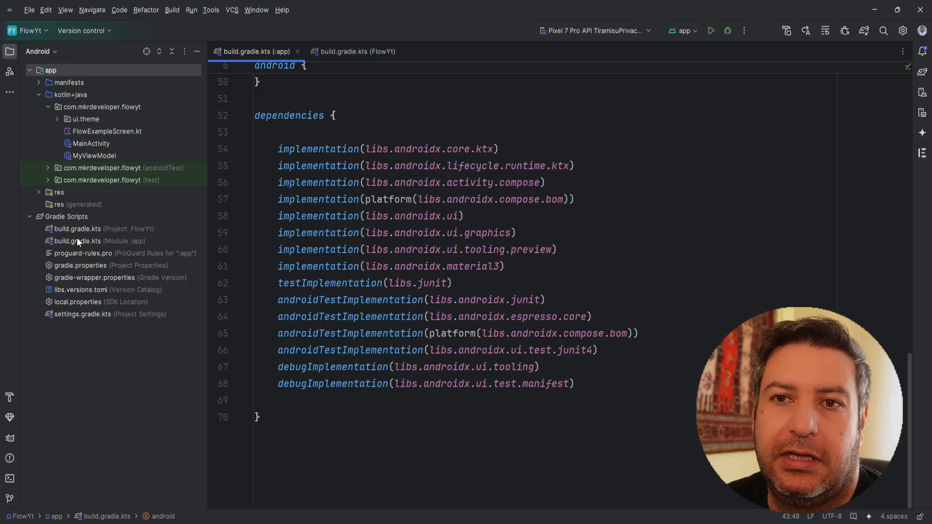
mouse_move(198, 209)
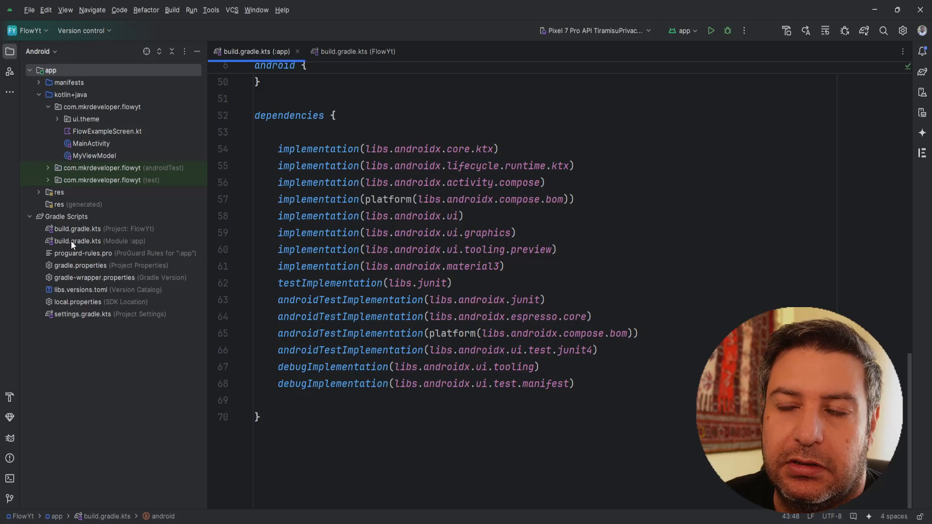
mouse_move(101, 258)
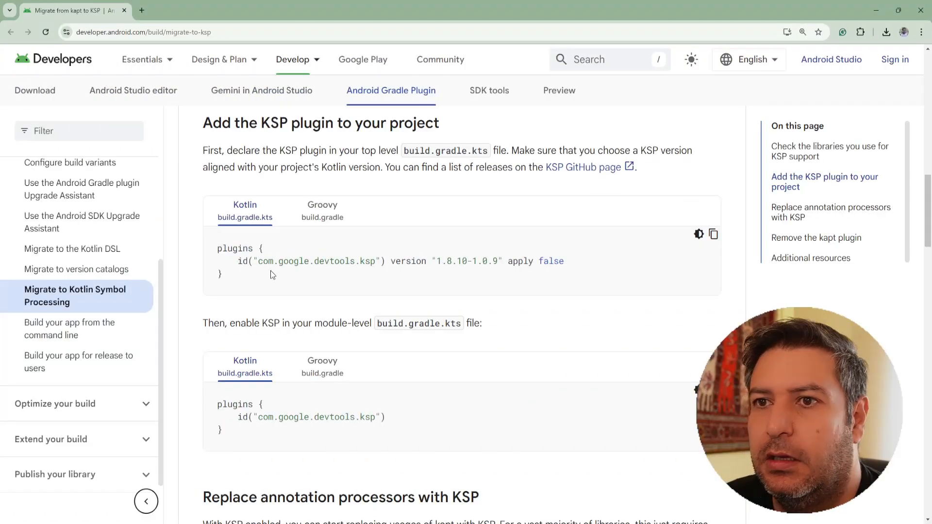
drag(229, 262, 563, 261)
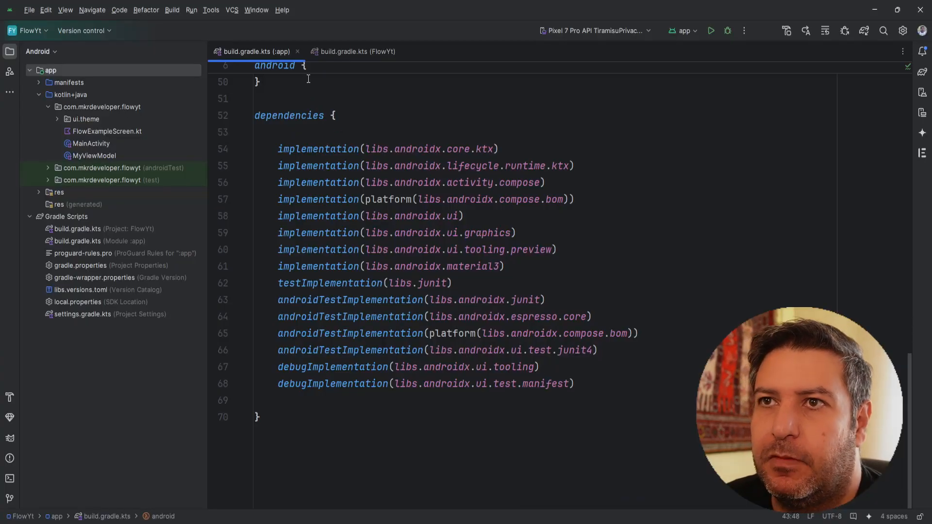
click(357, 52)
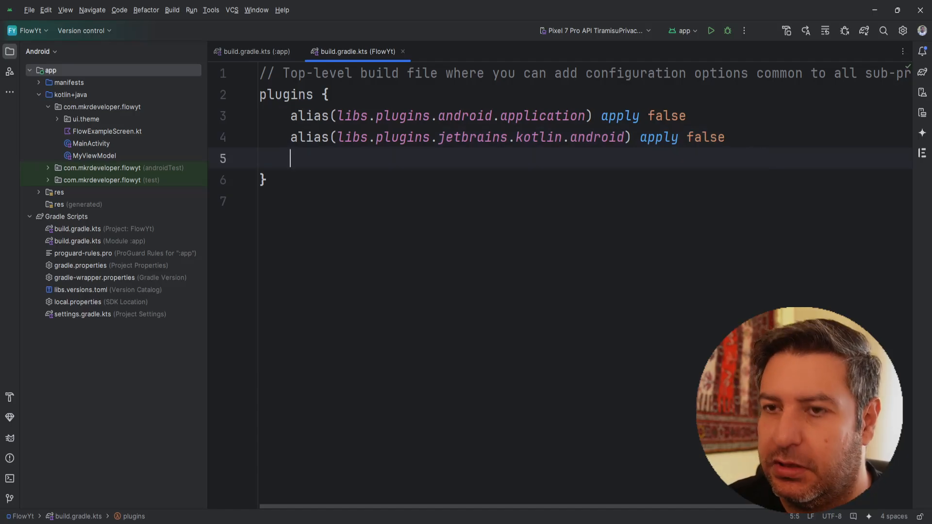
- Declare id("com.google.devtools.ksp") apply false and quick-fix its version to 1.9.21-1.0.15
text(id("com.google.devtools.ksp") version "1.8.10-1.0.9" apply false)
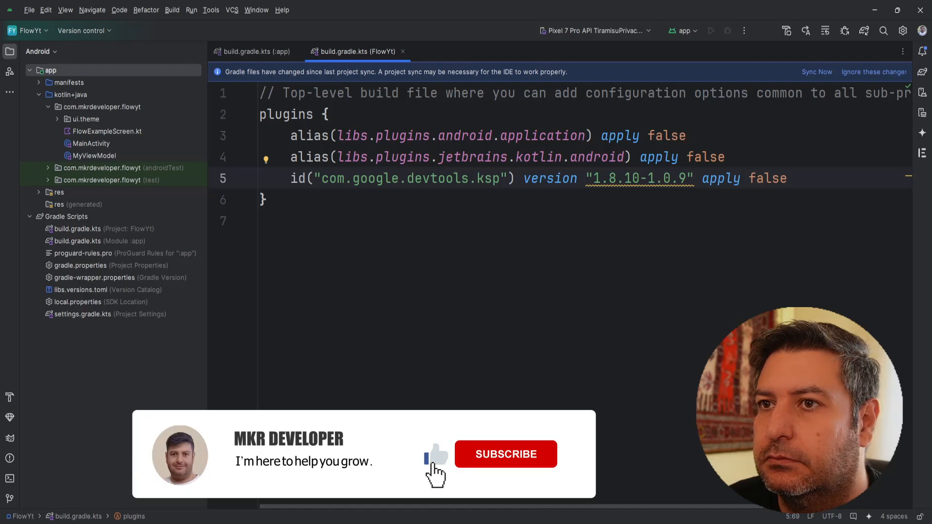
click(505, 454)
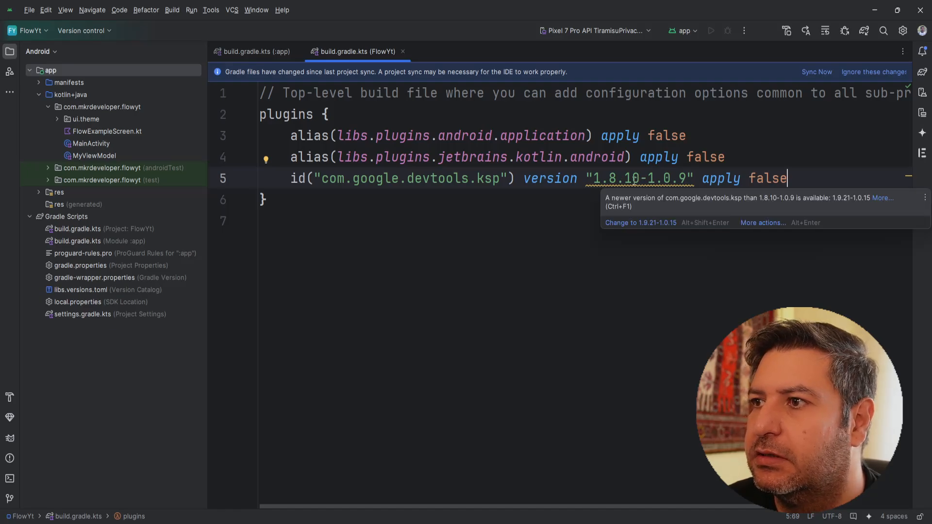
click(640, 223)
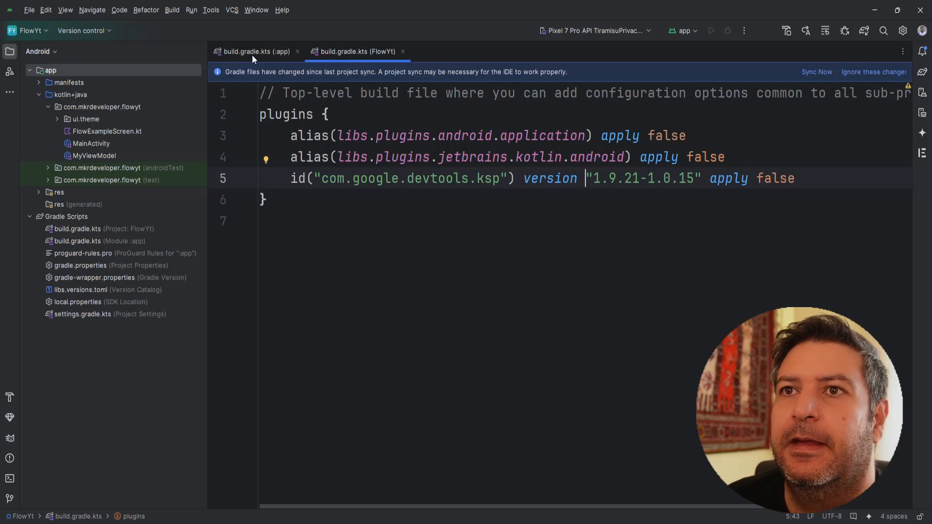
- Add id("com.google.devtools.ksp") to the app module's plugins block and sync Gradle
click(256, 51)
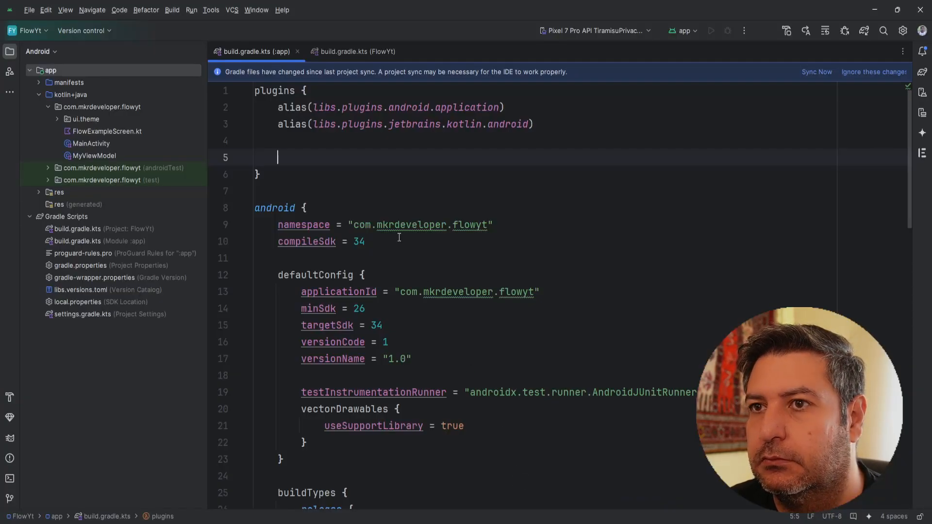
text(id("com.google.devtools.ksp"))
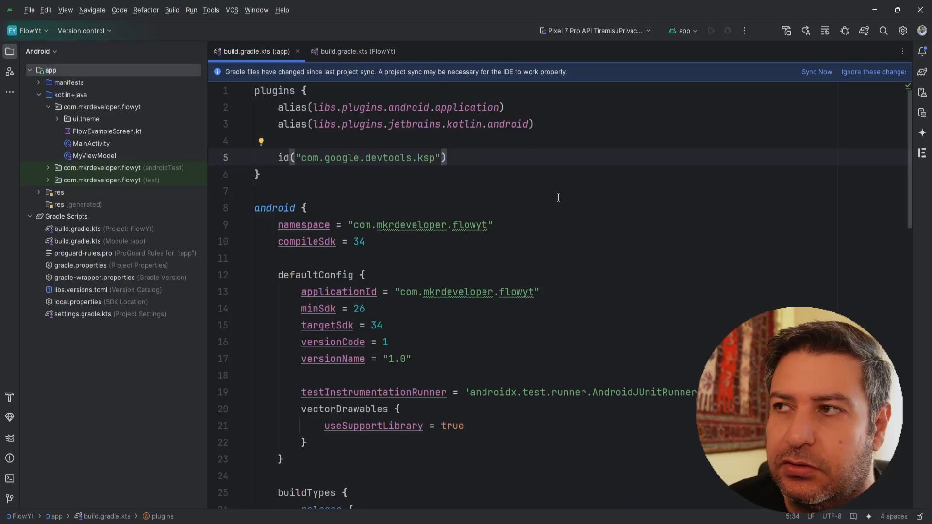
click(817, 72)
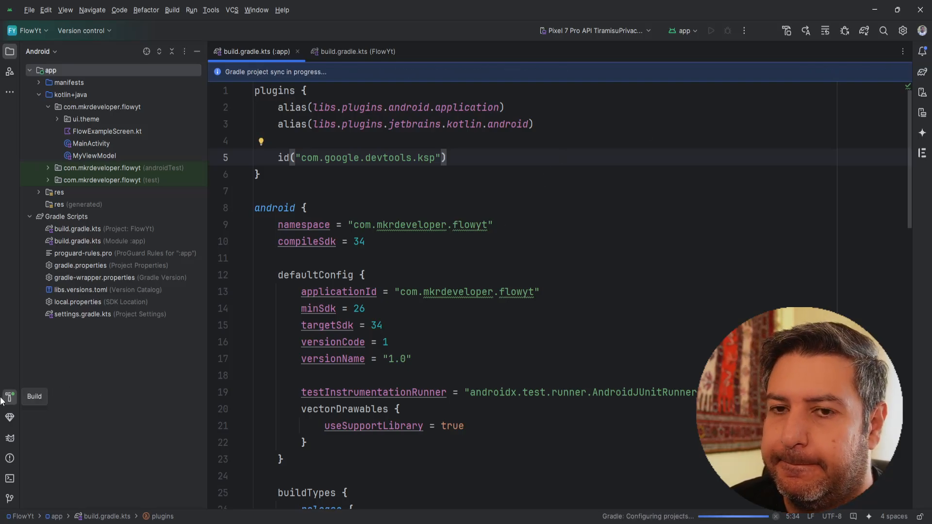
- Select the ksp("androidx.room:room-compiler:2.5.0") line in the docs' annotation-processor section
click(8, 396)
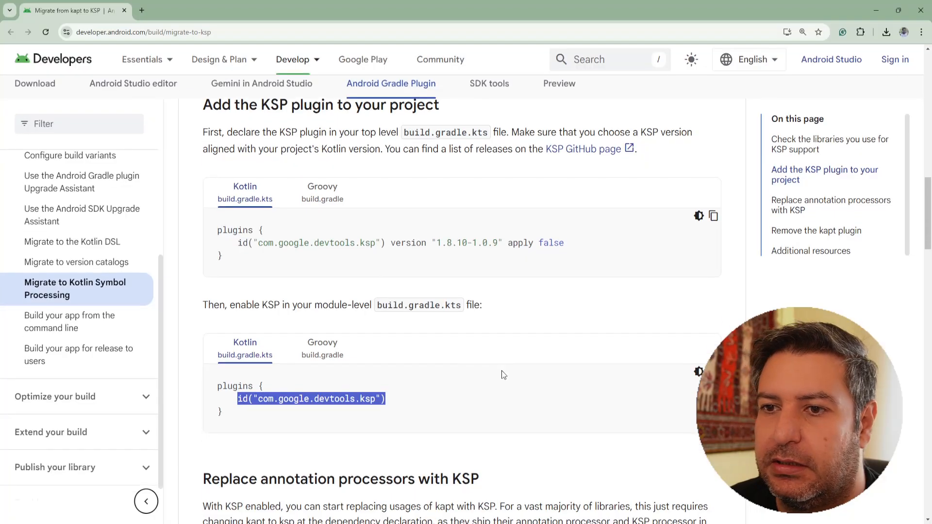
scroll(down, 3)
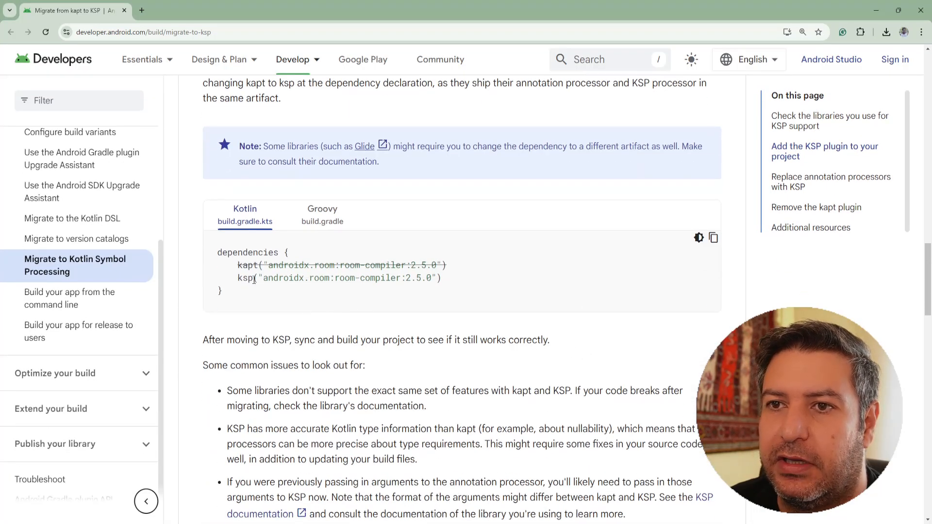
triple_click(337, 278)
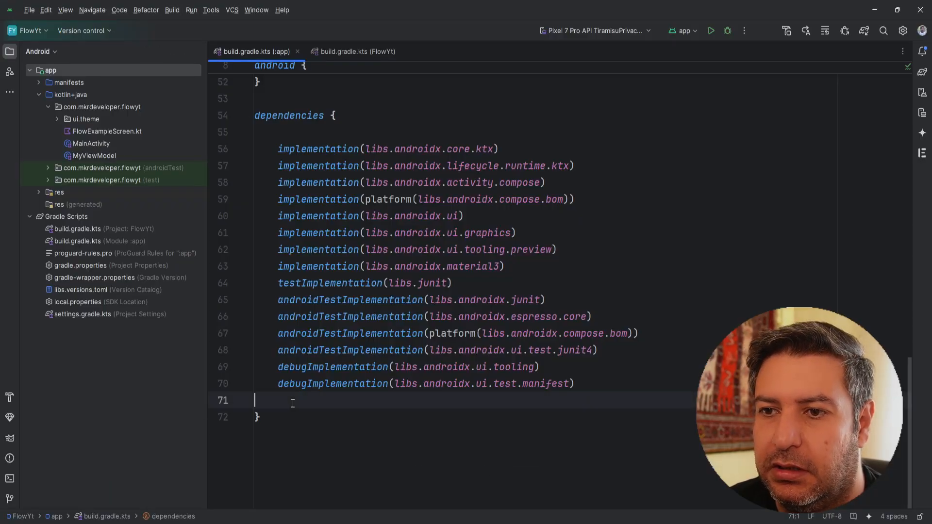
- Add ksp("androidx.room:room-compiler:2.5.0") to the app dependencies and sync Gradle
text(ksp("androidx.room:room-compiler:2.5.0"))
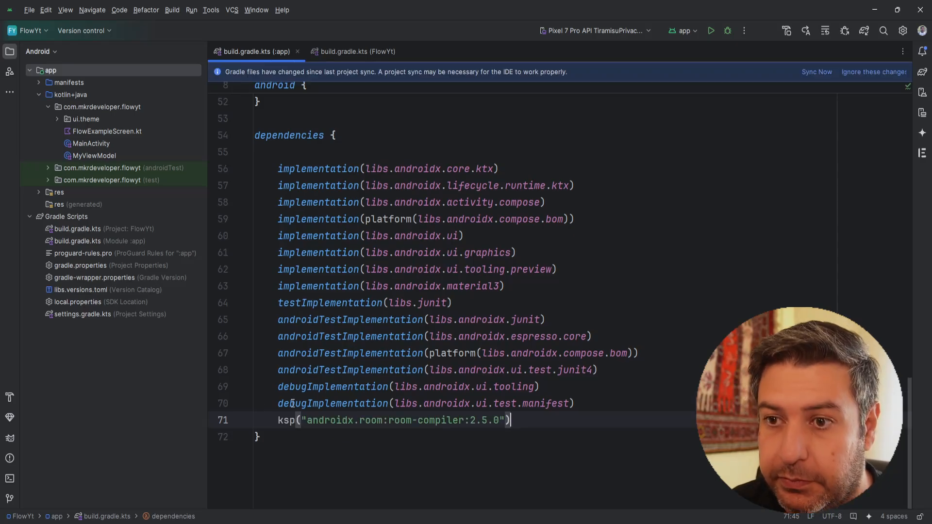
click(573, 403)
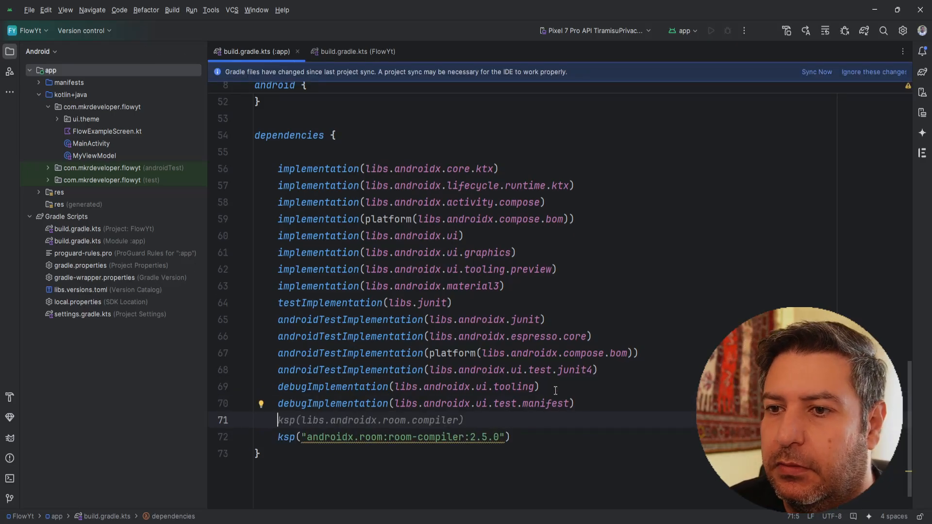
key(Backspace)
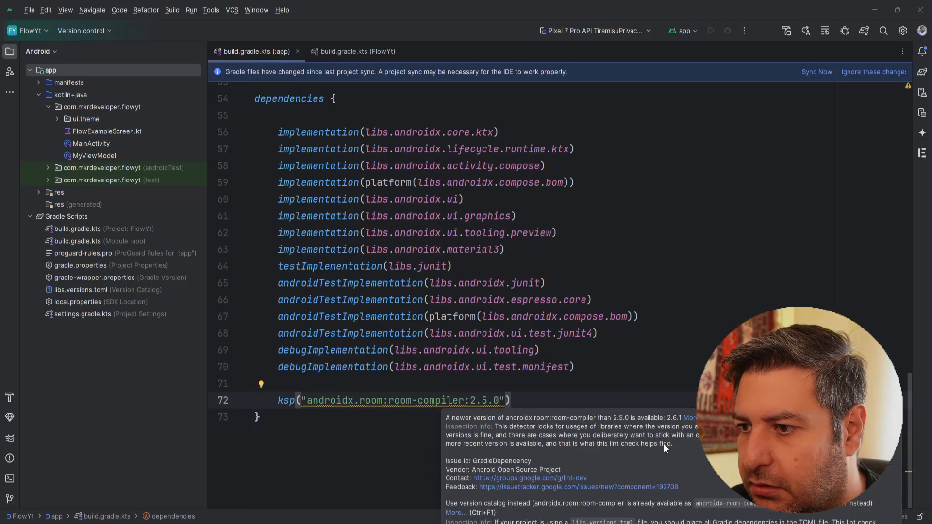
click(258, 416)
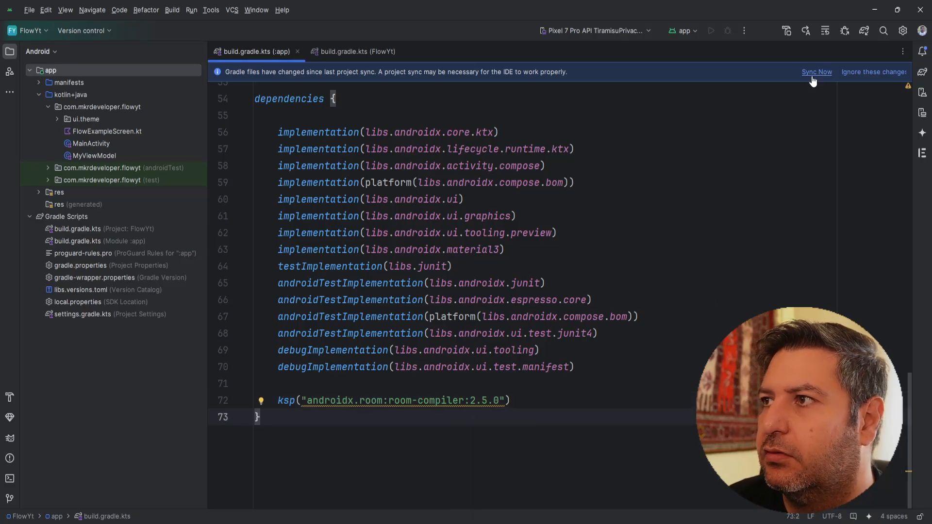
click(817, 72)
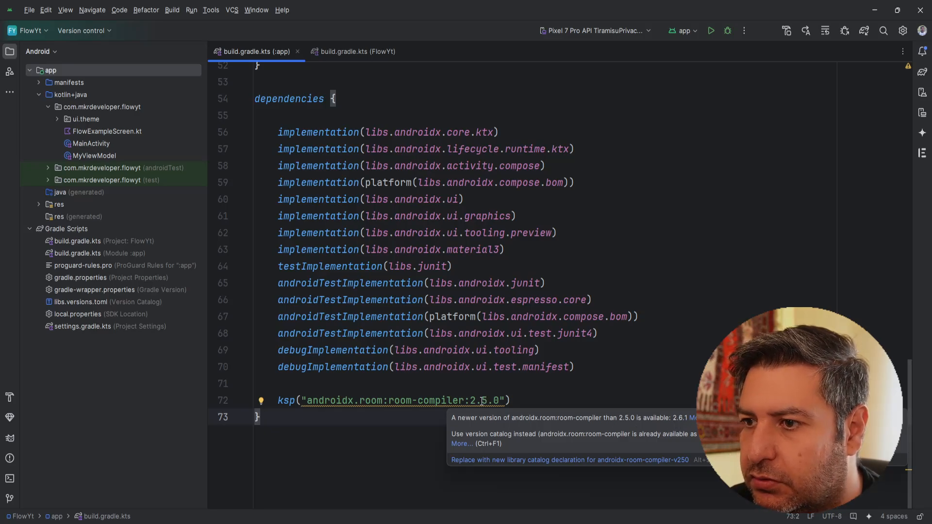
- Change the ksp room-compiler version to 2.6.1 and let Gradle sync
double_click(494, 400)
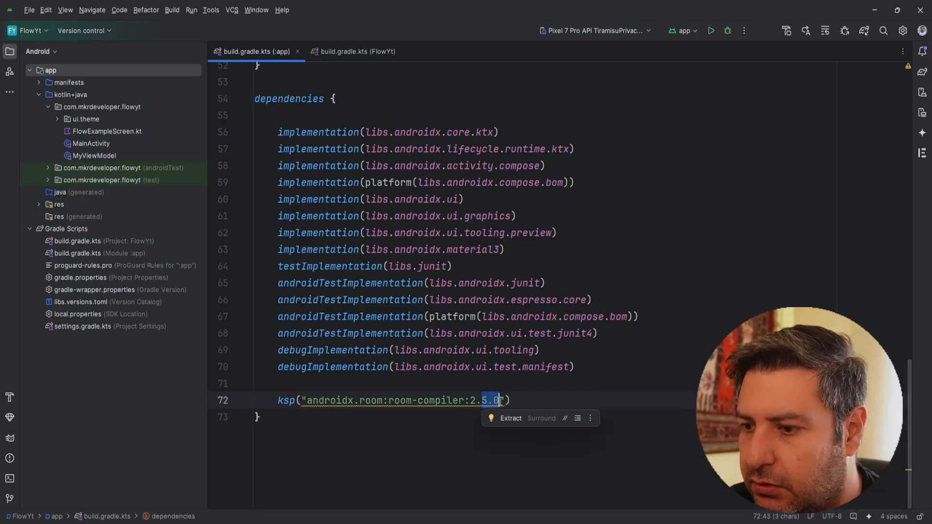
text(2.6.1)
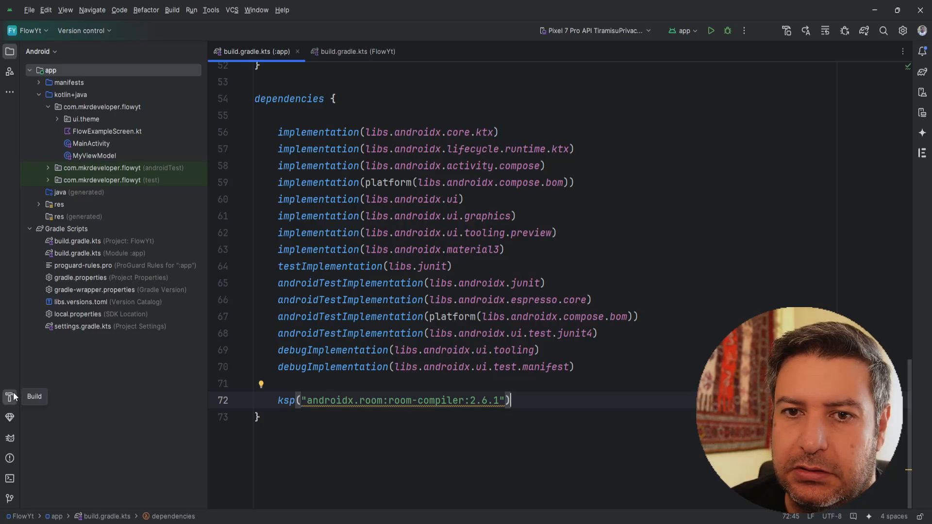
click(10, 396)
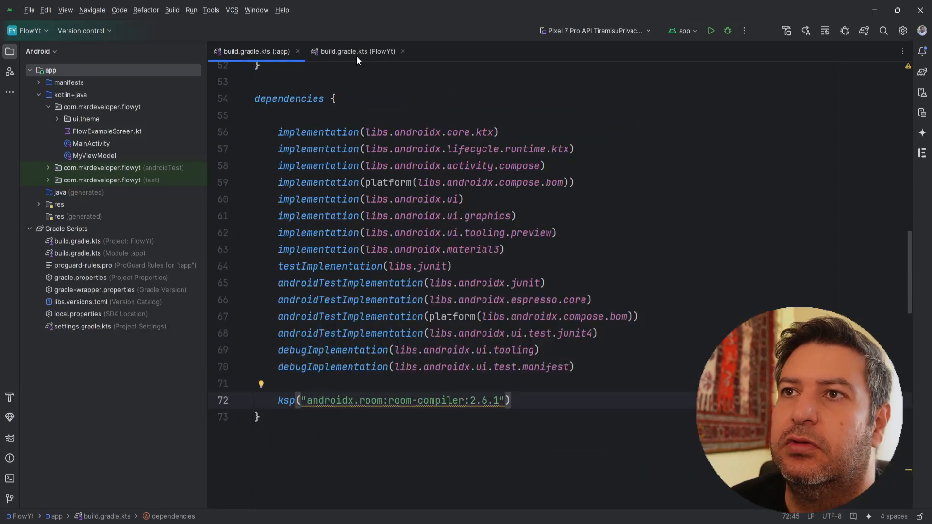
click(356, 51)
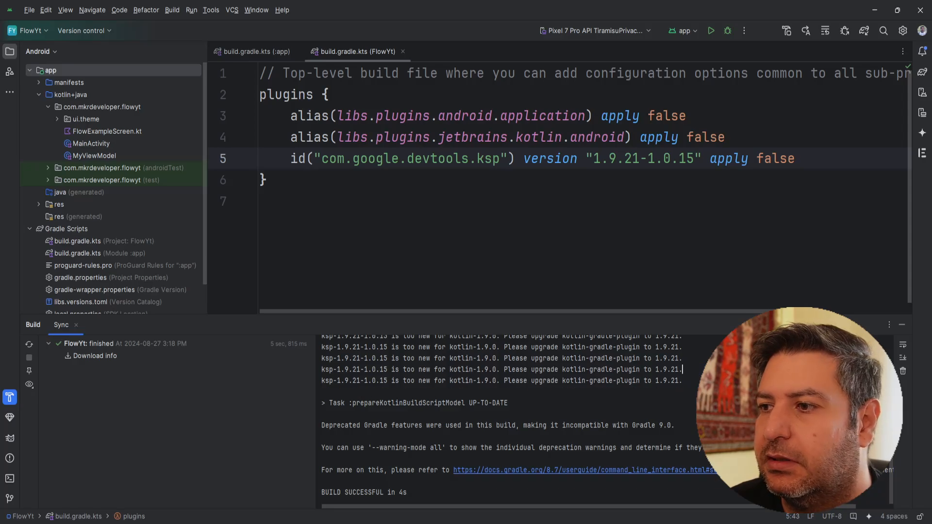
- Paste Gemini's buildscript block with kotlin-gradle-plugin 1.9.21 classpath and resync Gradle
click(921, 133)
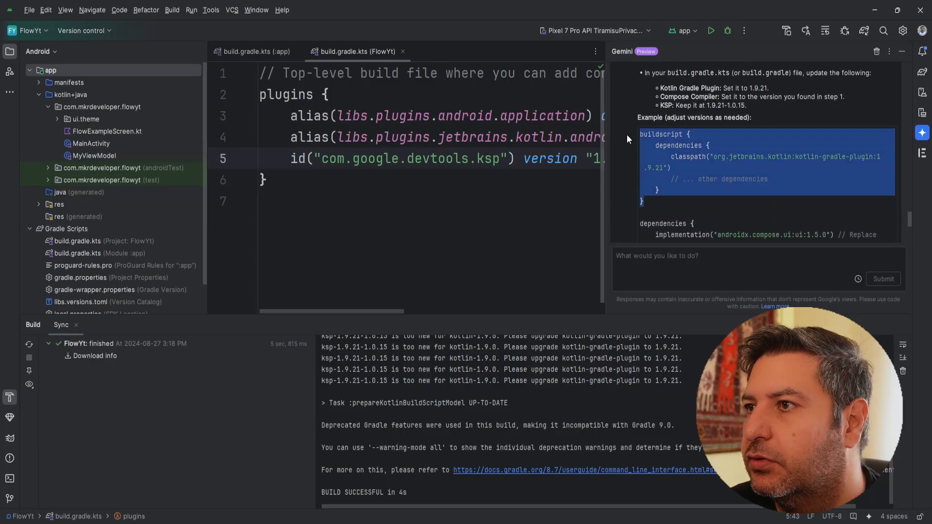
right_click(767, 161)
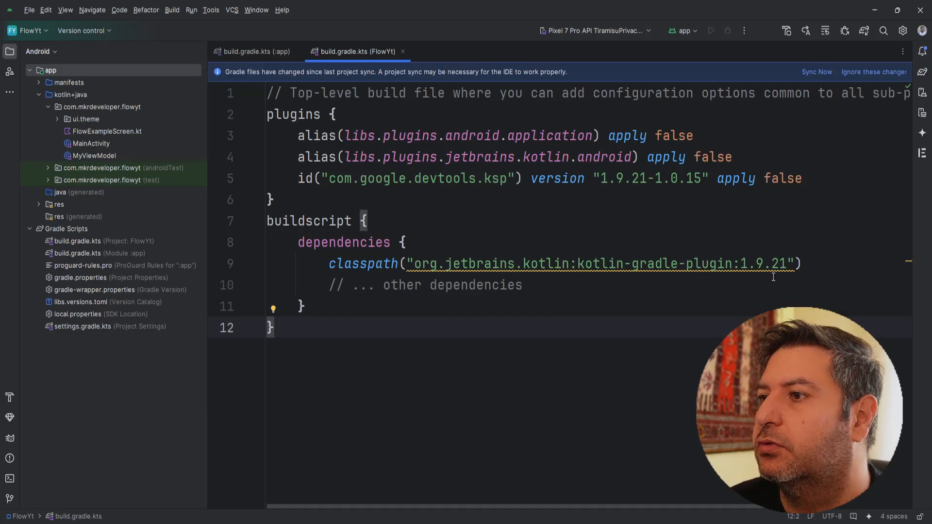
click(817, 71)
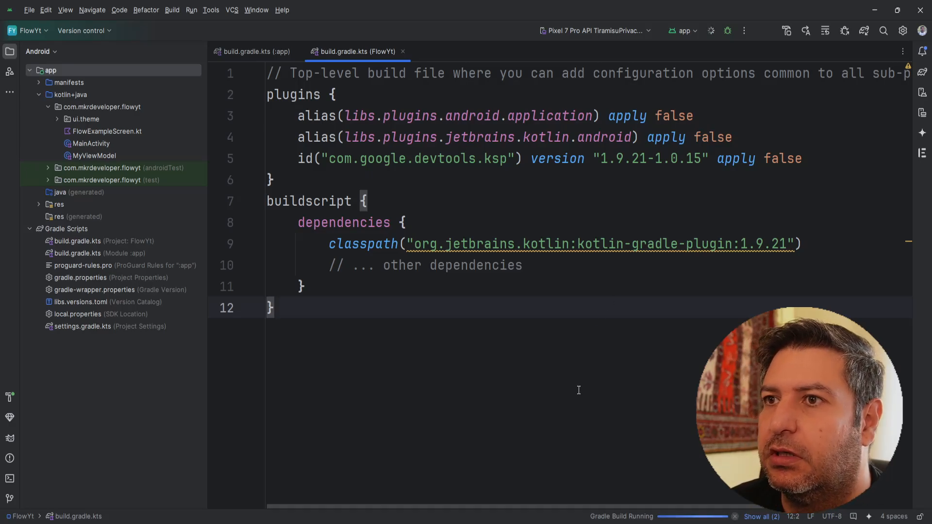
click(256, 51)
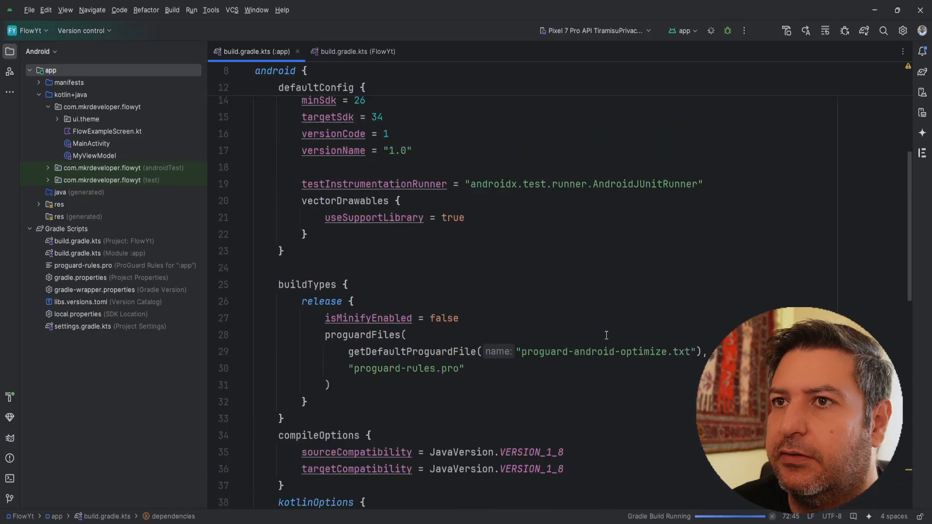
scroll(down, 3)
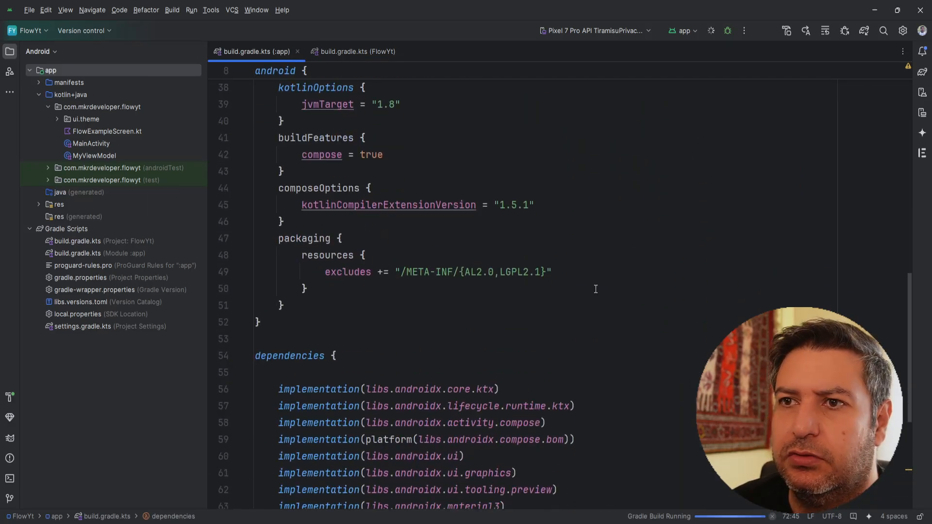
mouse_move(404, 226)
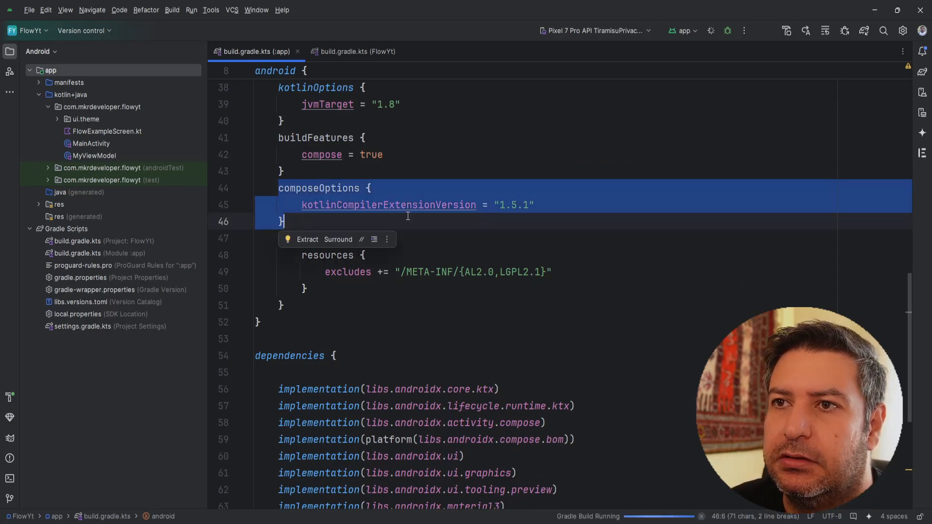
mouse_move(398, 215)
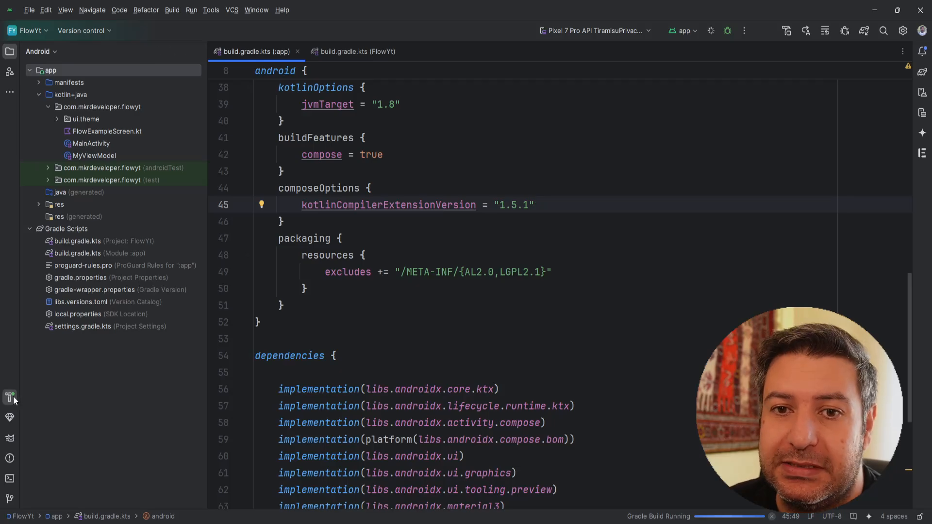
click(10, 397)
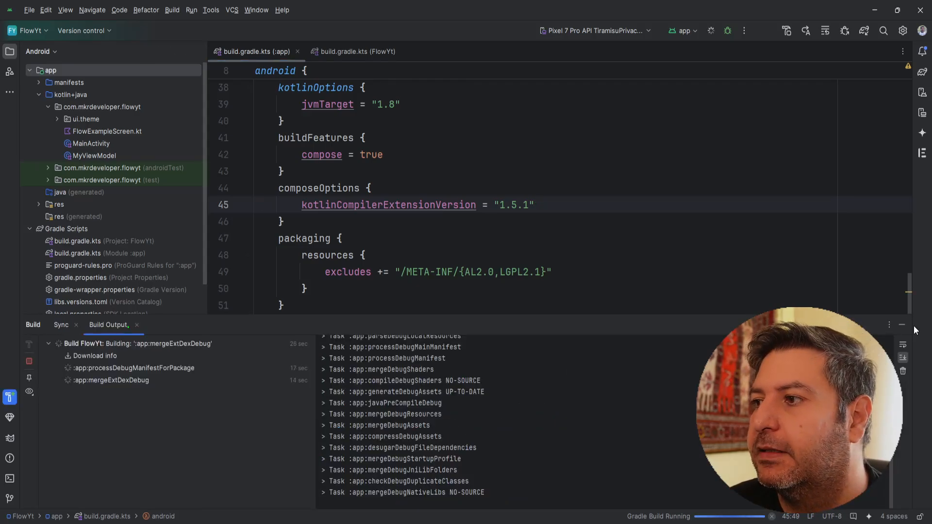
click(359, 51)
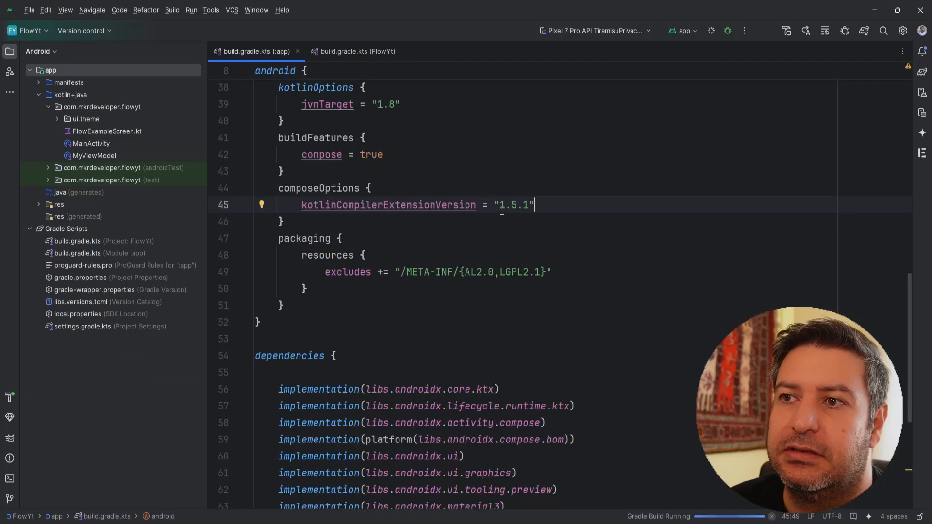
mouse_move(485, 519)
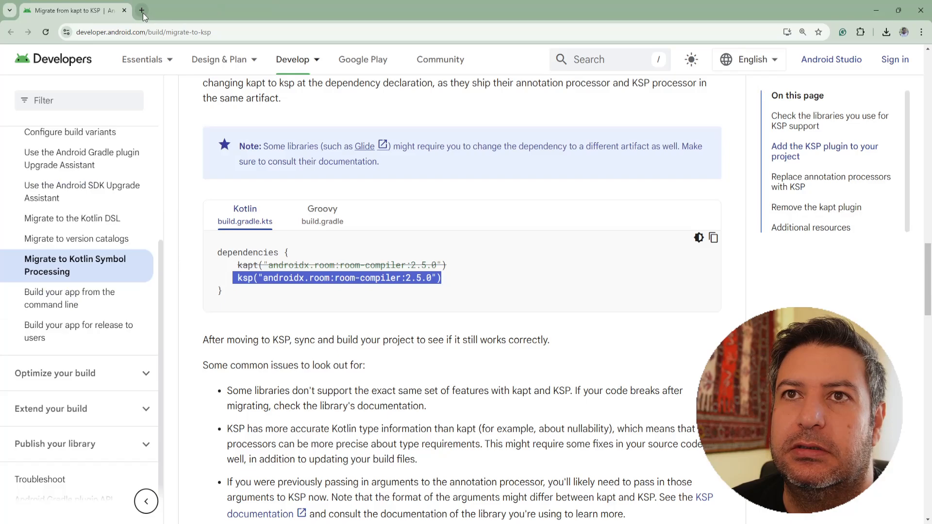
mouse_move(141, 10)
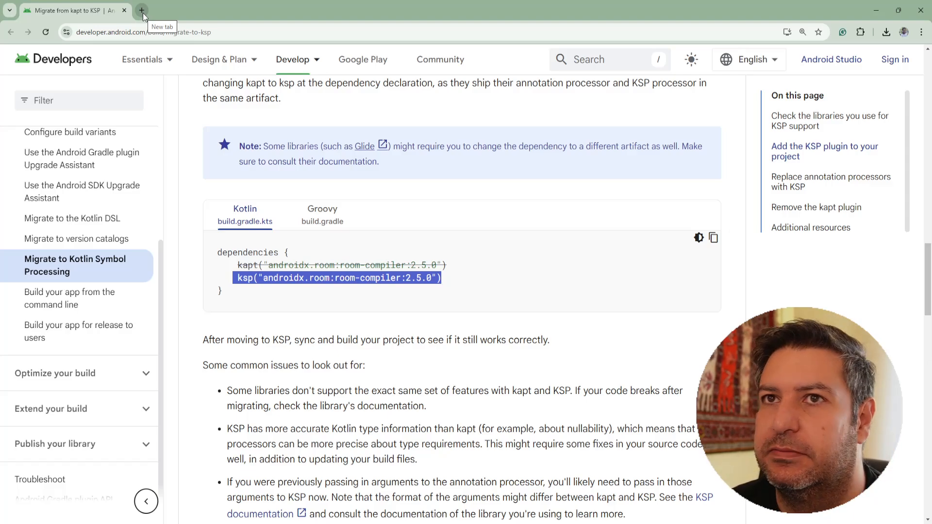
- Find the 1.5.7 / 1.9.21 pairing in the Compose-Kotlin compatibility table and return to FlowYt
click(141, 10)
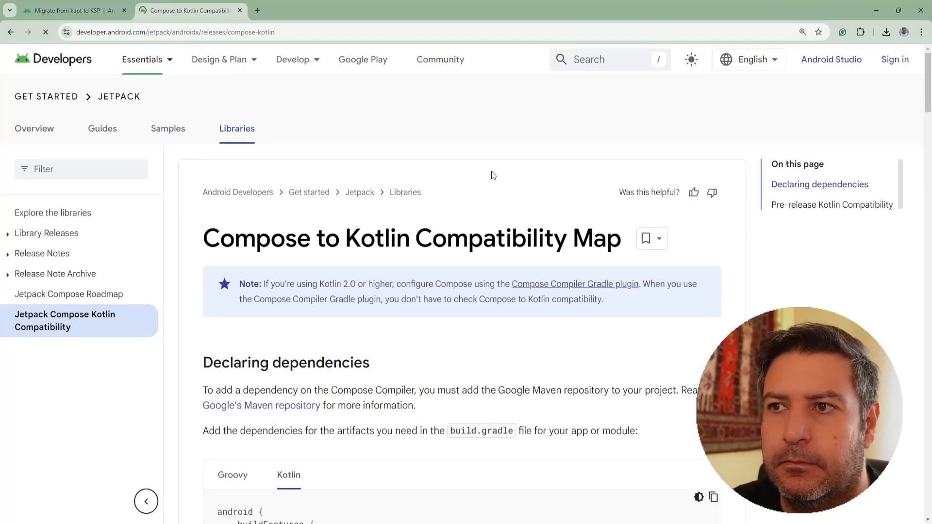
scroll(down, 3)
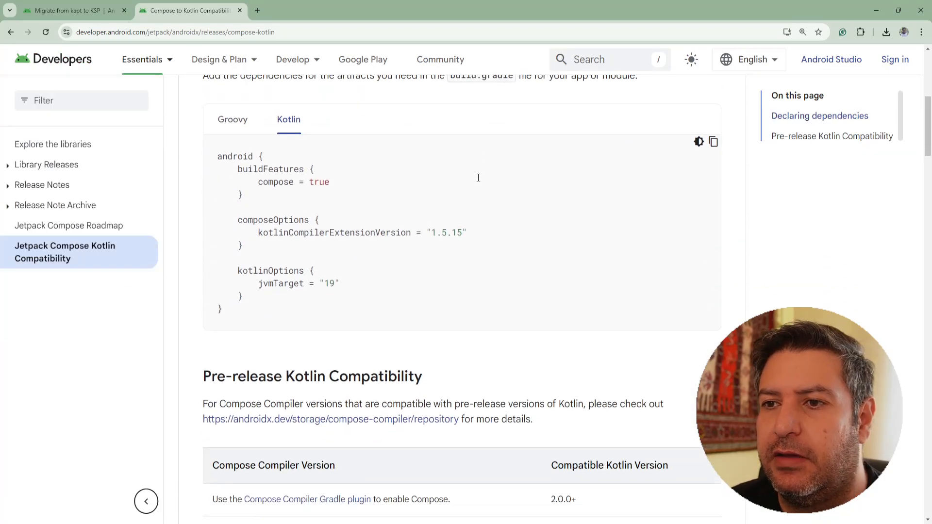
scroll(down, 3)
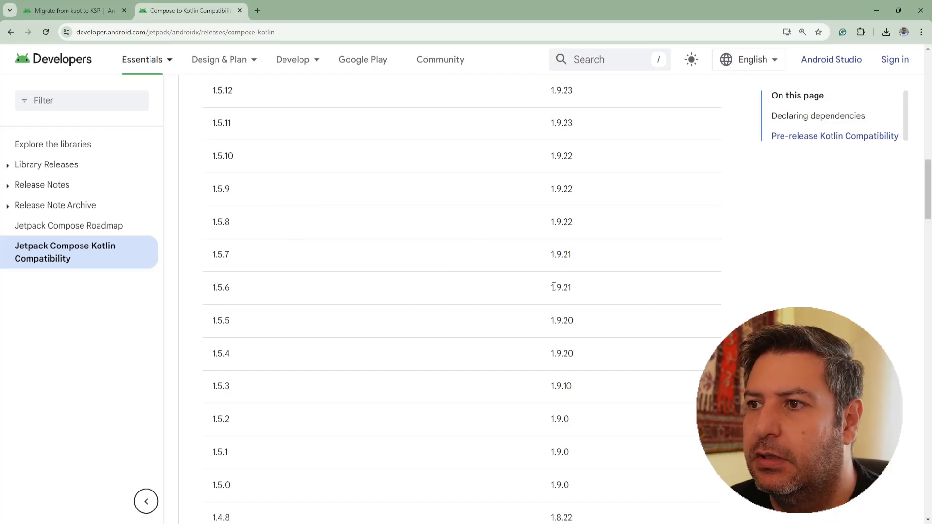
double_click(554, 288)
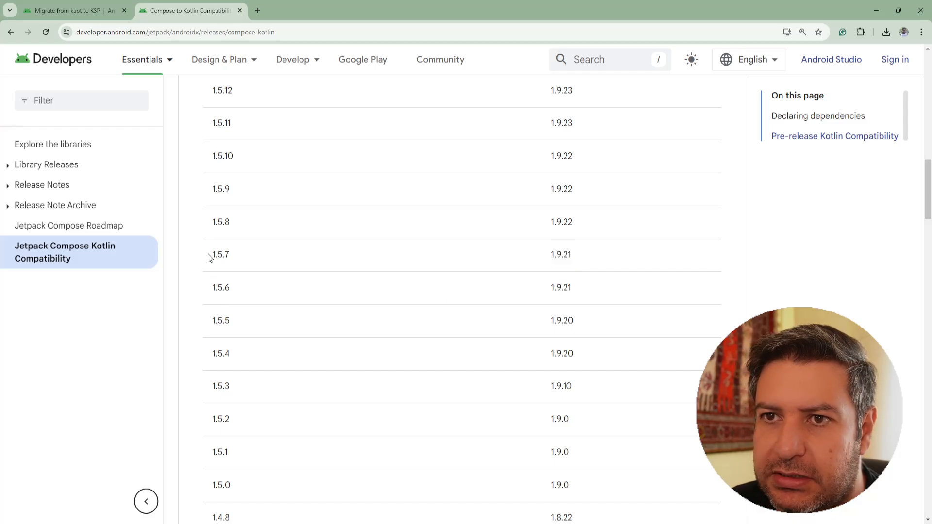
drag(212, 255, 221, 288)
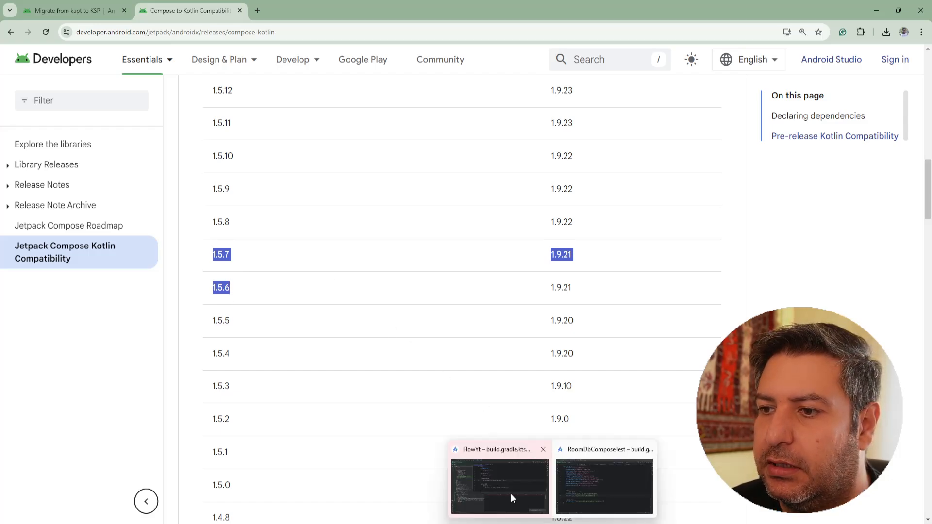
click(499, 486)
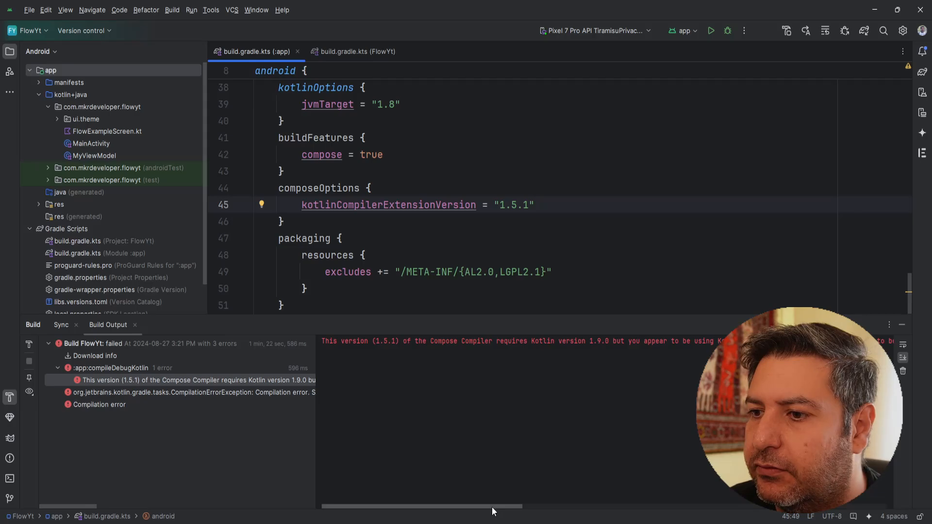
- Set kotlinCompilerExtensionVersion to "1.5.7" in app build.gradle.kts and sync Gradle
scroll(right, 3)
text(7)
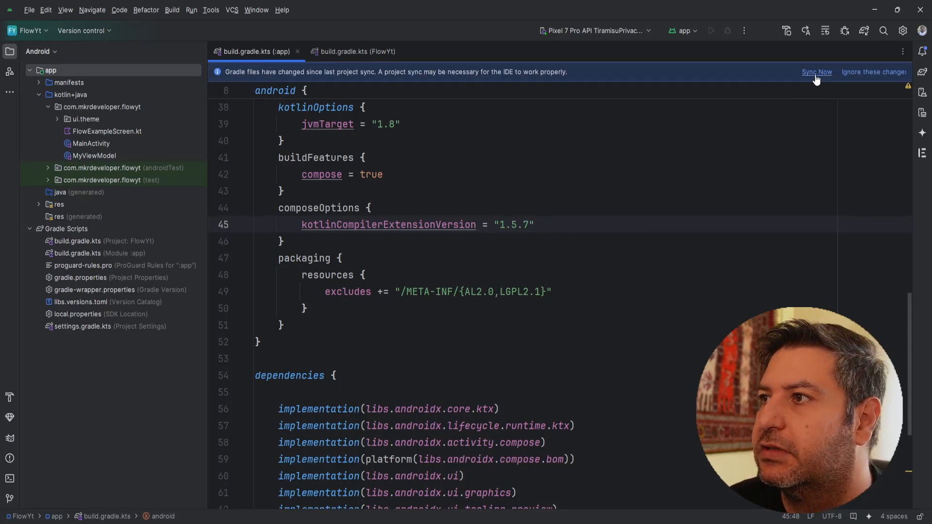
click(817, 72)
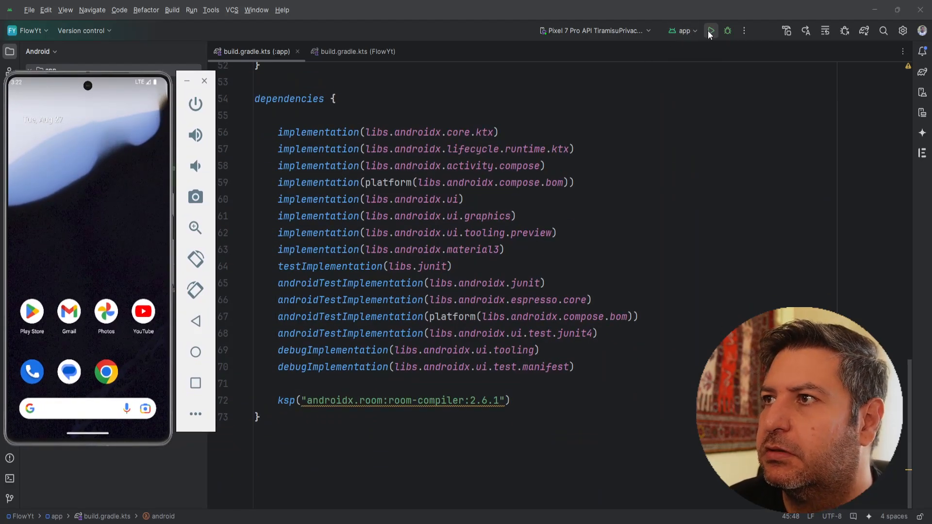
- Run FlowYt on the emulator showing 'Flow emitted value: 4' and hide the Run window
click(710, 30)
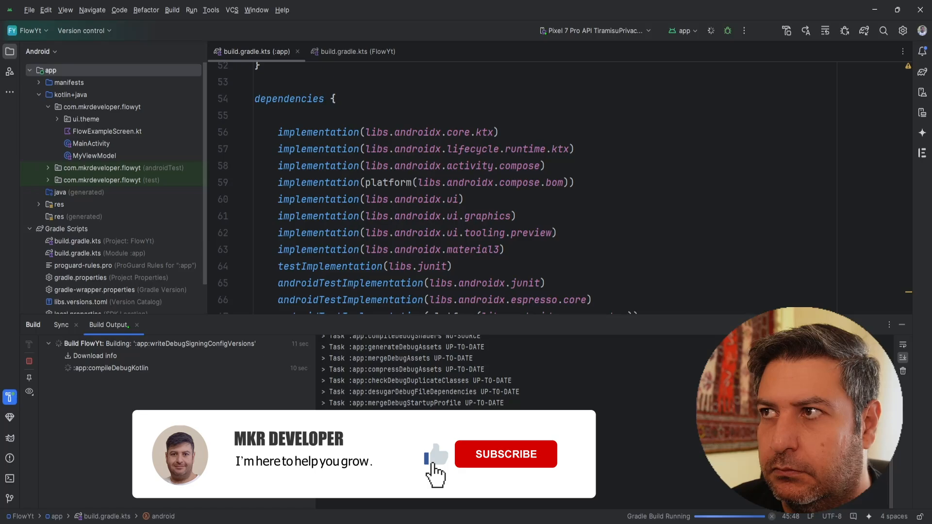
click(505, 455)
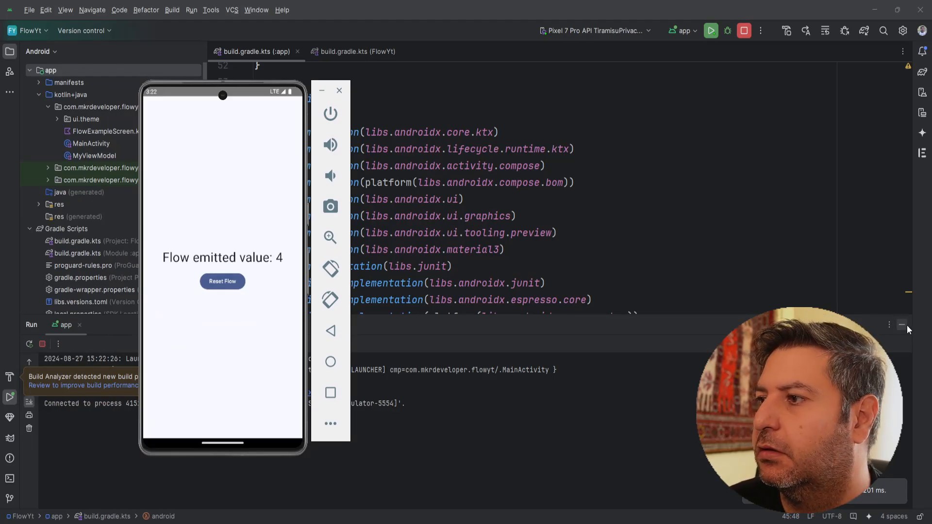
click(340, 90)
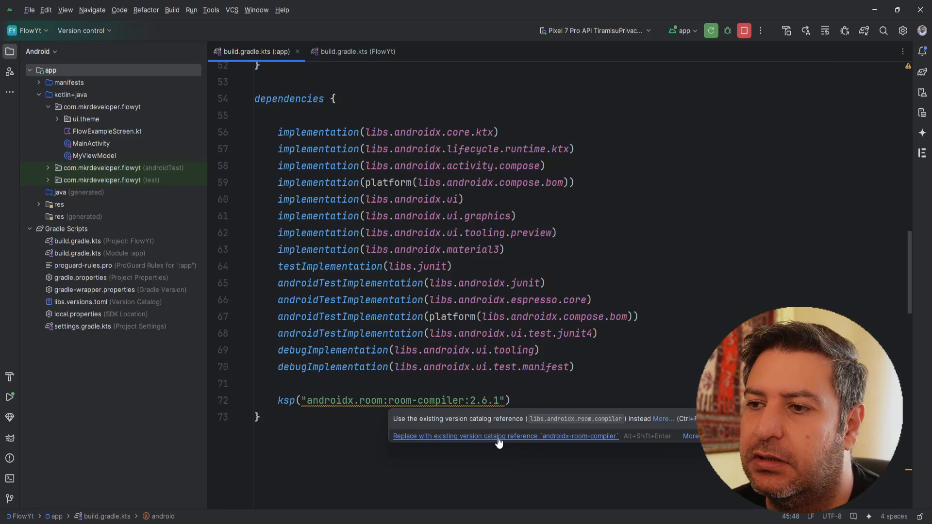
- Replace the ksp room-compiler string with its version catalog reference, sync, and reset the flow to 0
click(504, 436)
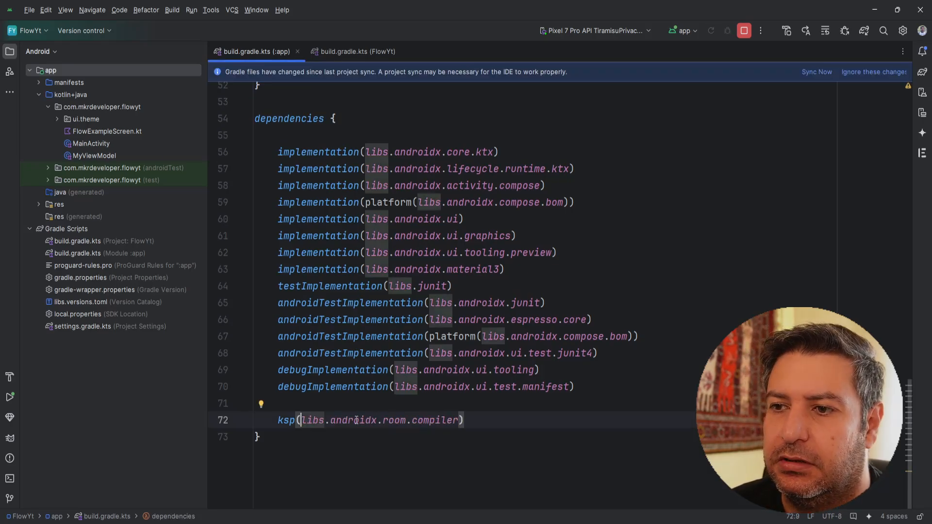
click(354, 52)
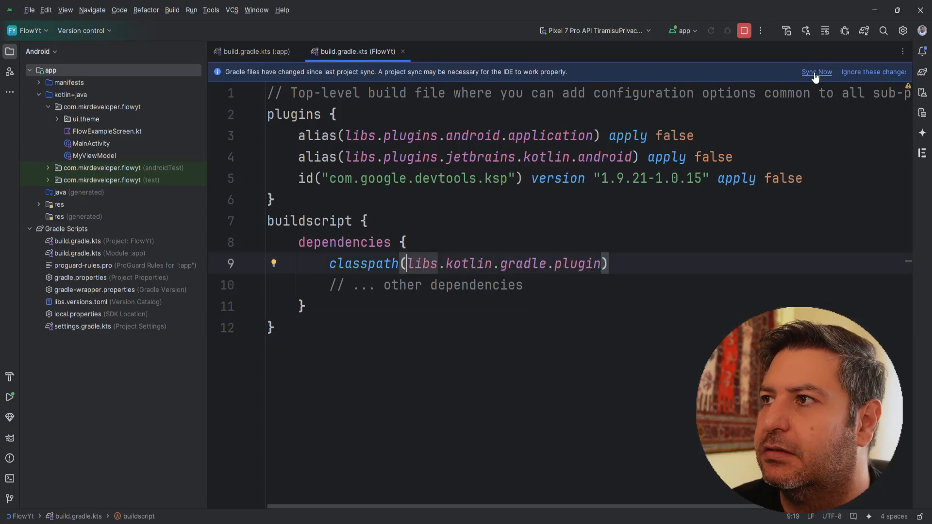
click(817, 72)
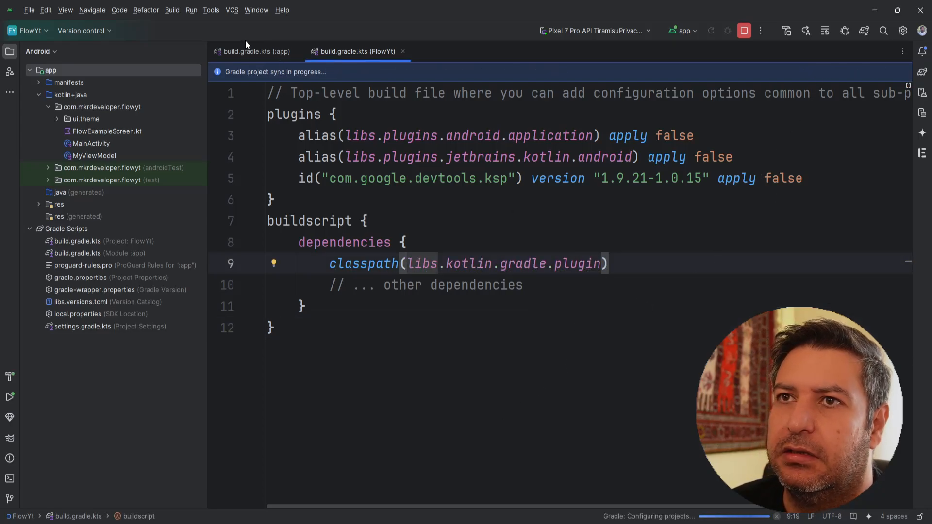
click(252, 52)
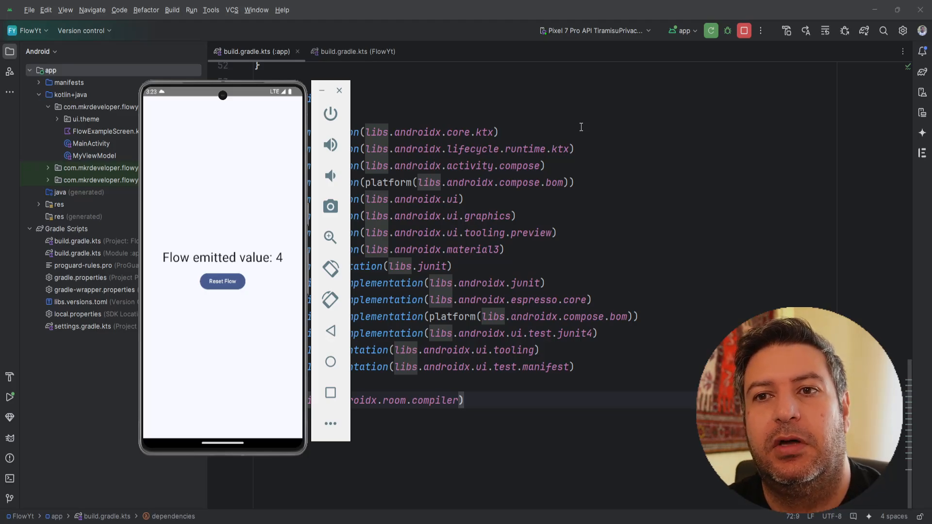
mouse_move(246, 192)
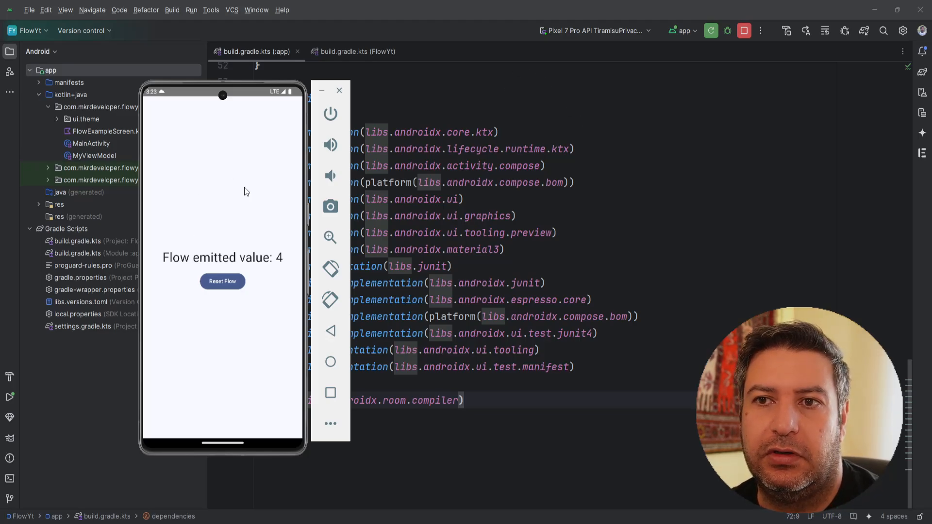
click(222, 281)
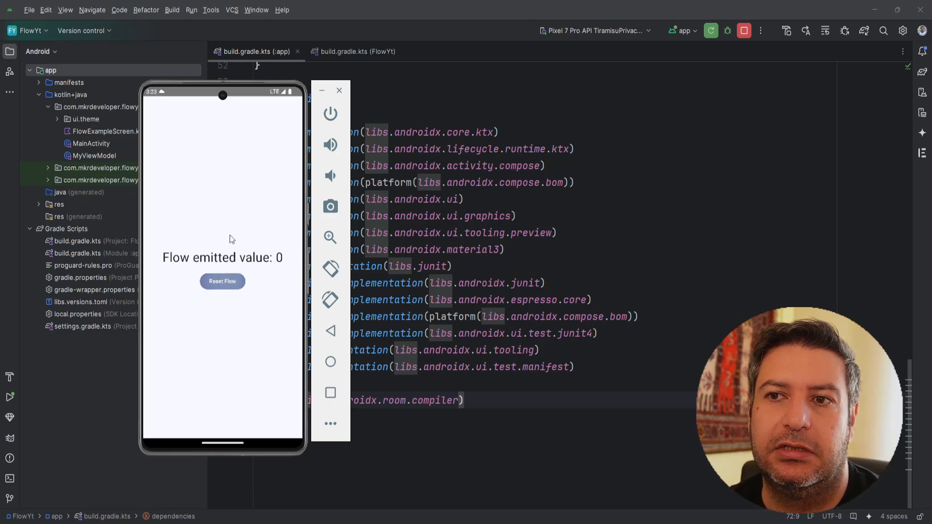